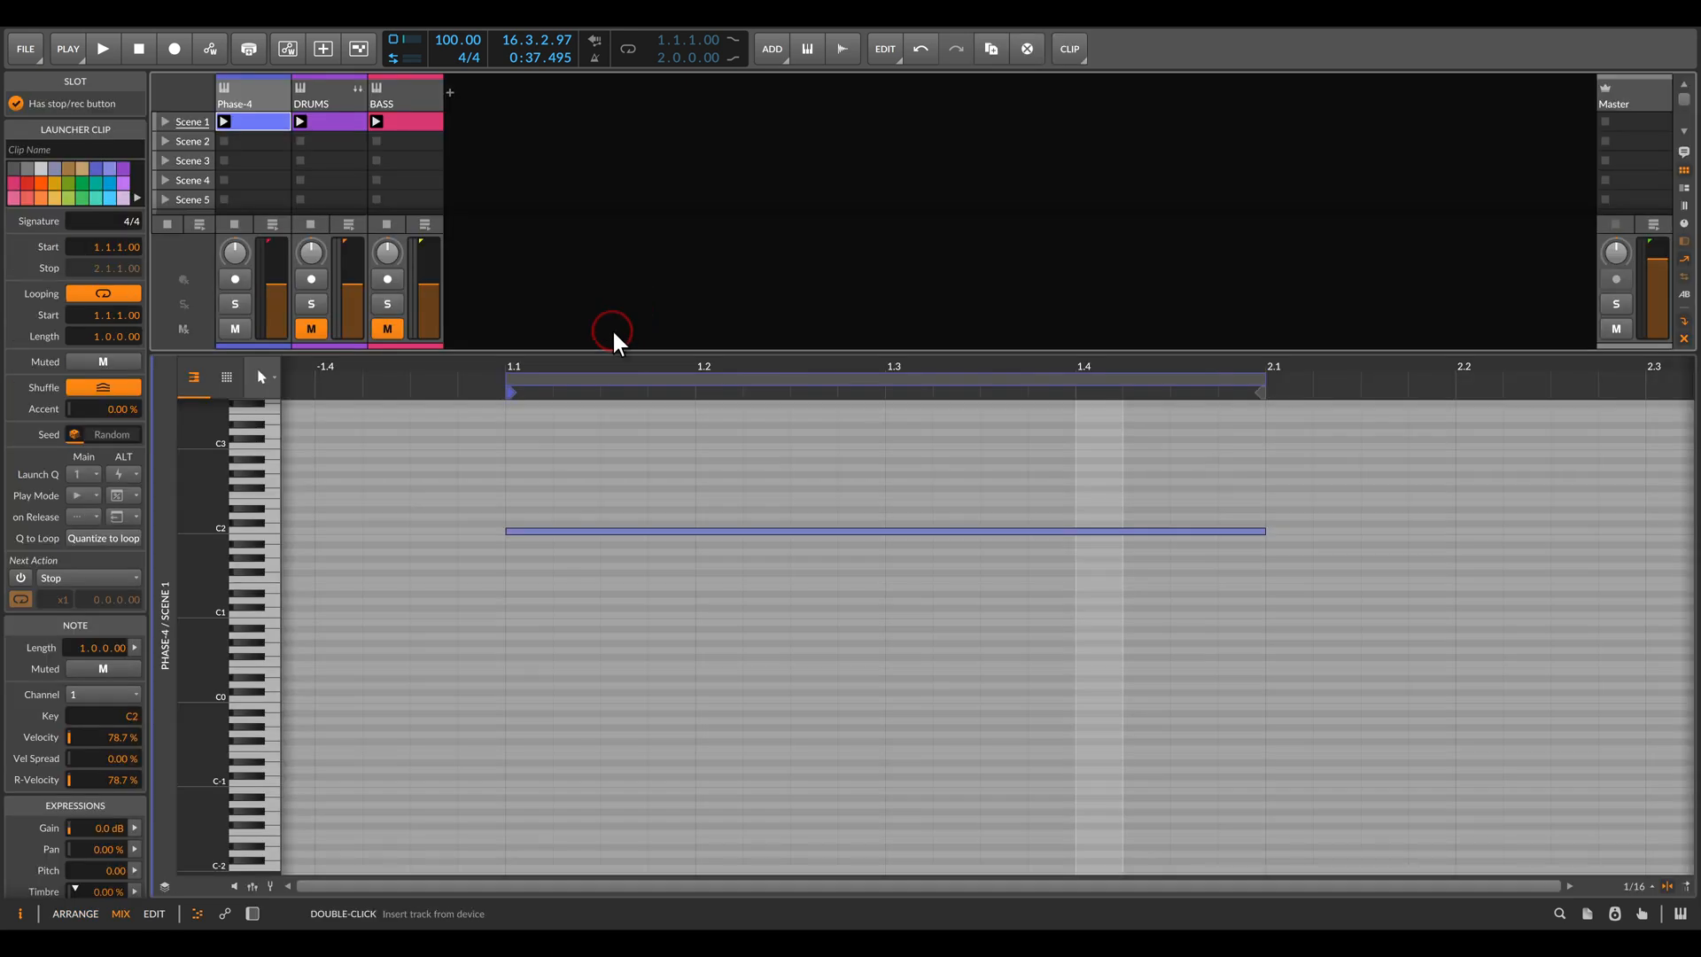
Step: Open the Phase-4 track's Note Grid editor showing the basic note-in to note-out patch
left_click(102, 48)
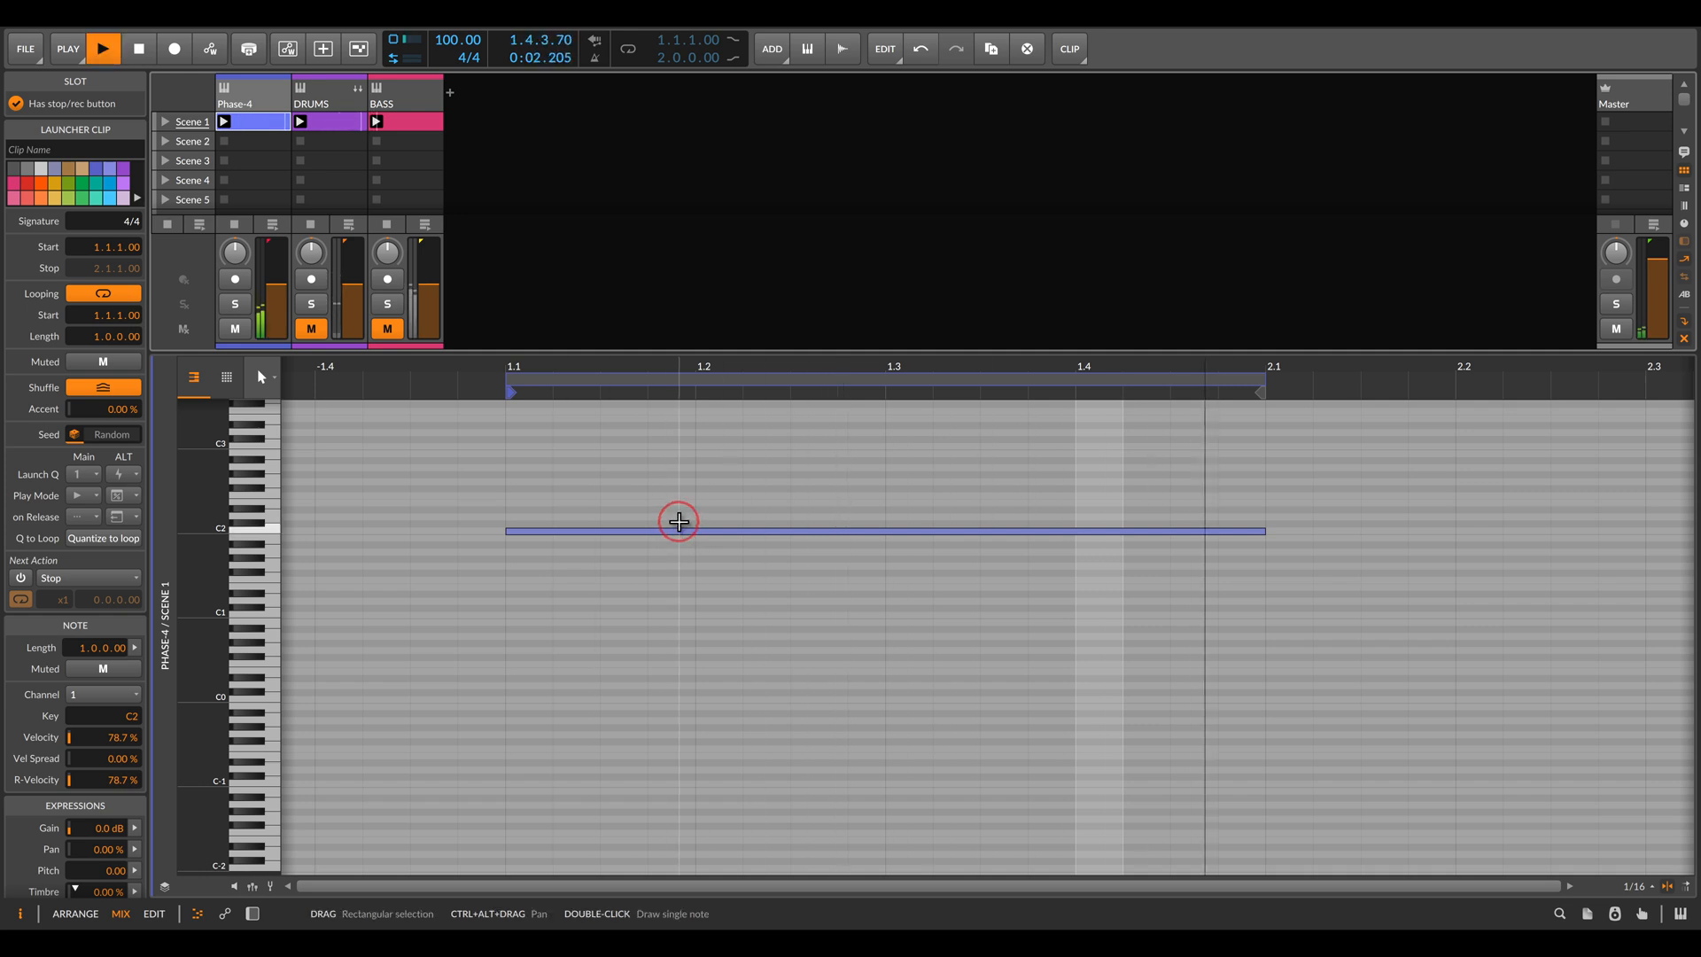
left_click(103, 48)
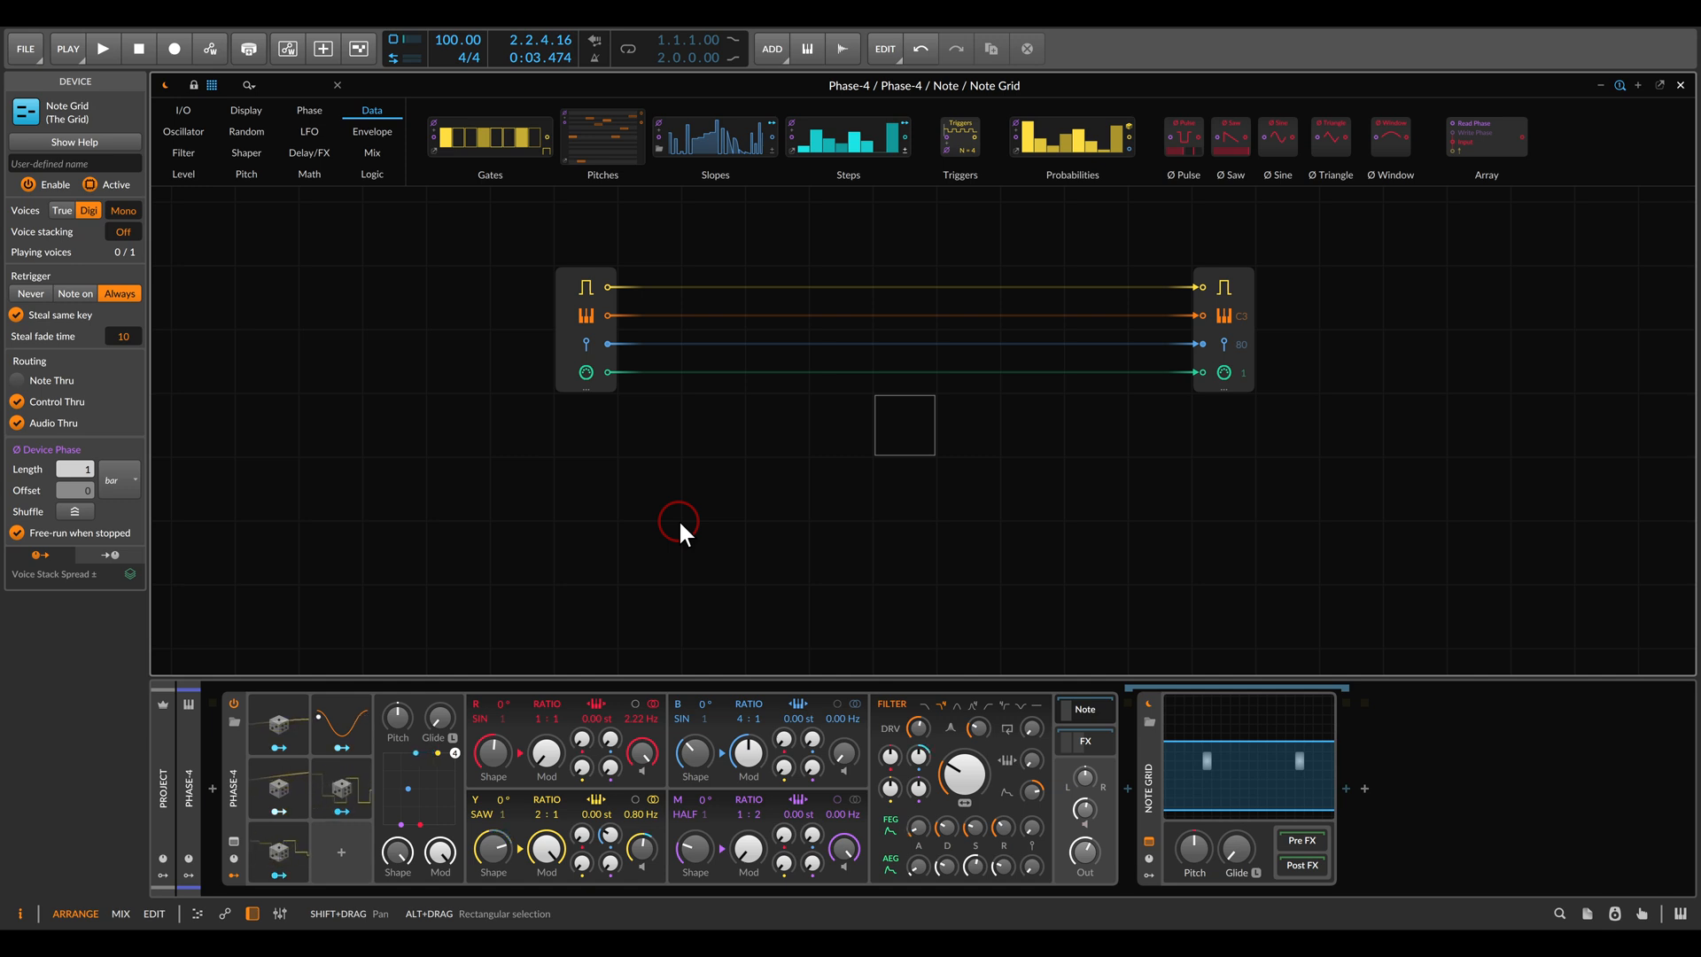
Step: Add an LFO feeding a Sample / Hold, followed by a scope display module
left_click(309, 131)
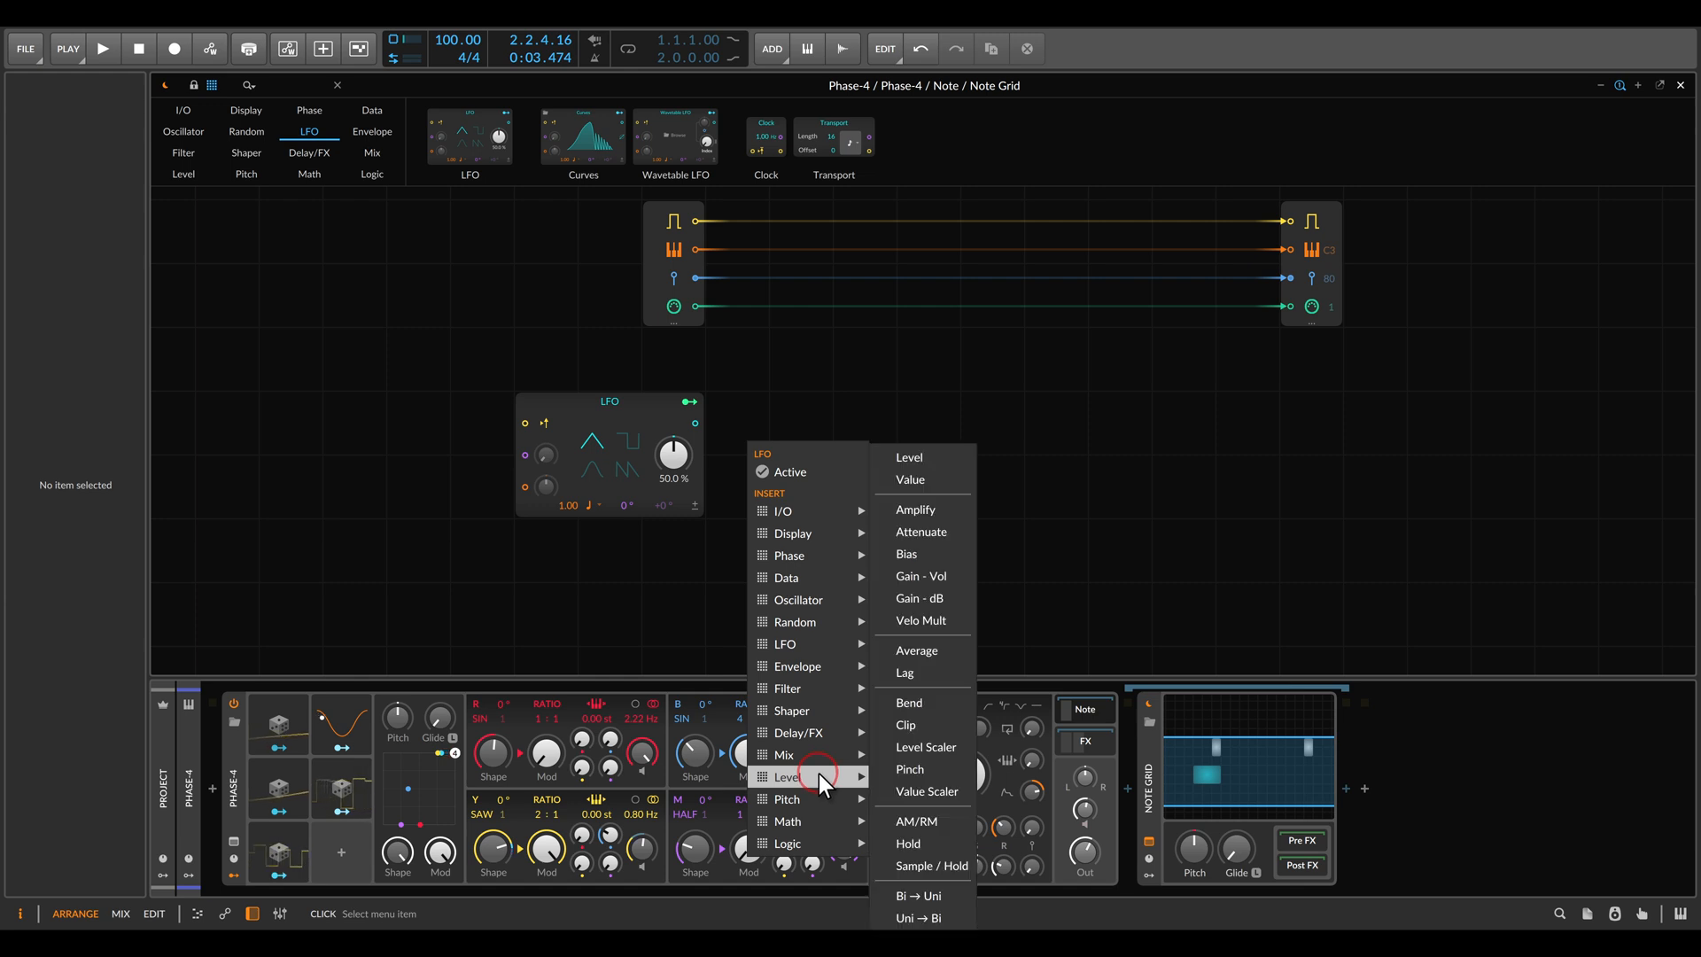
left_click(931, 864)
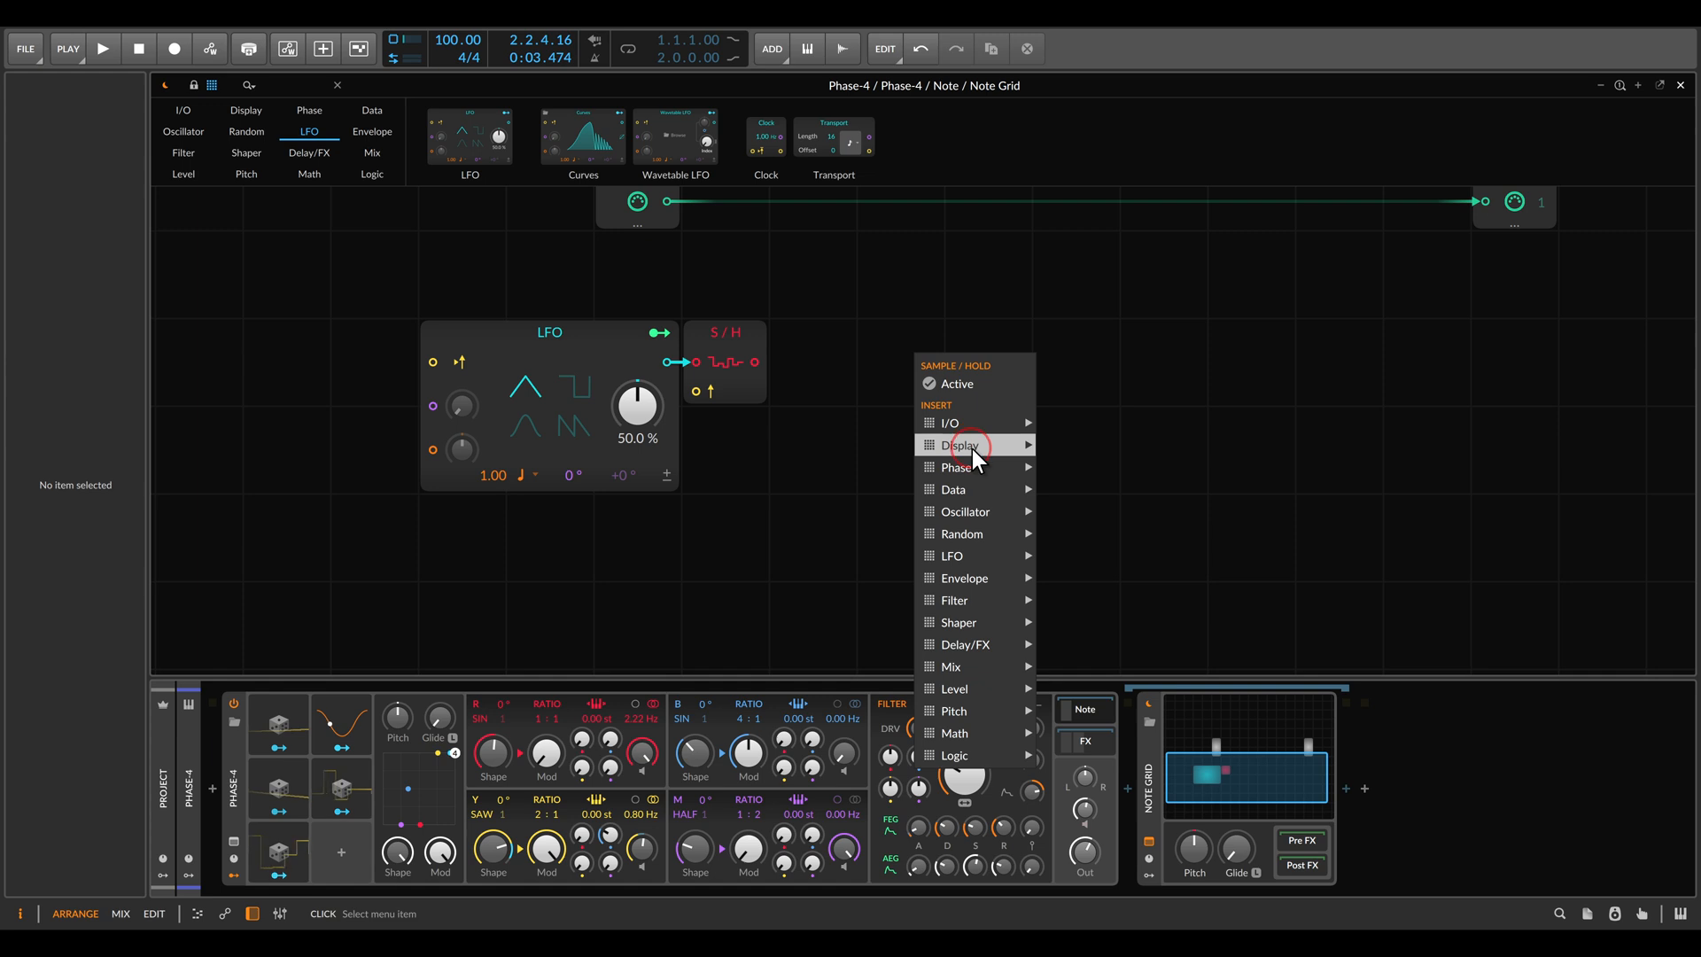
left_click(958, 445)
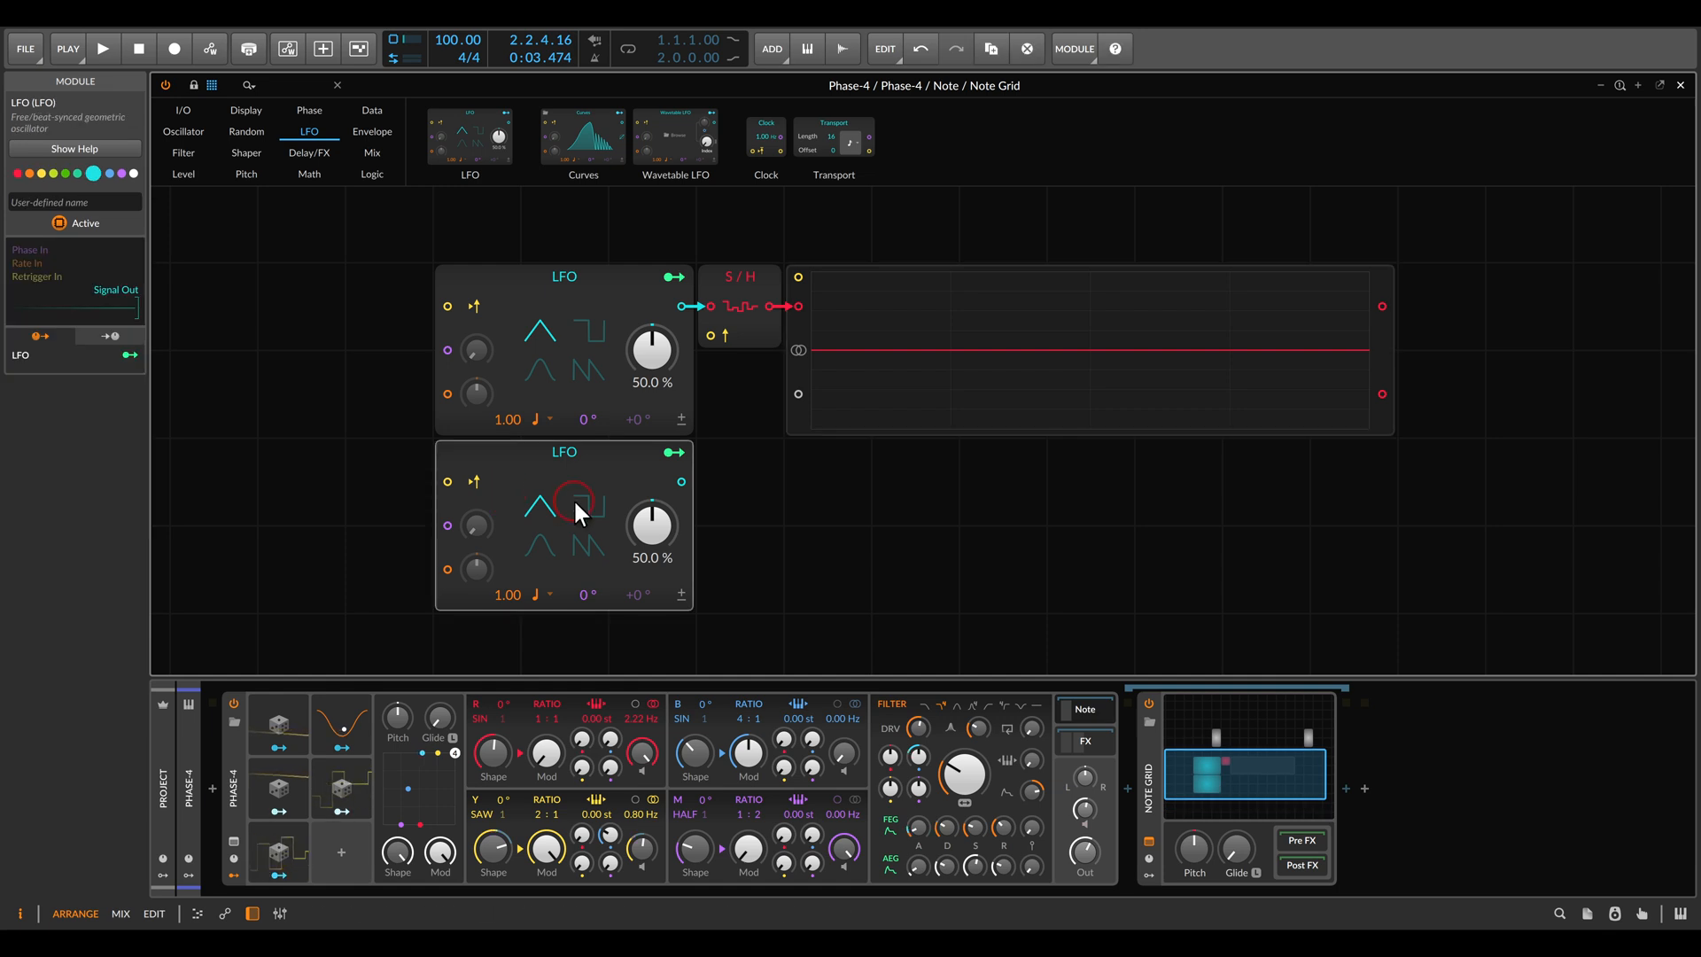
Step: Switch the second LFO to a square wave for clocking the Sample / Hold trigger
left_click(585, 507)
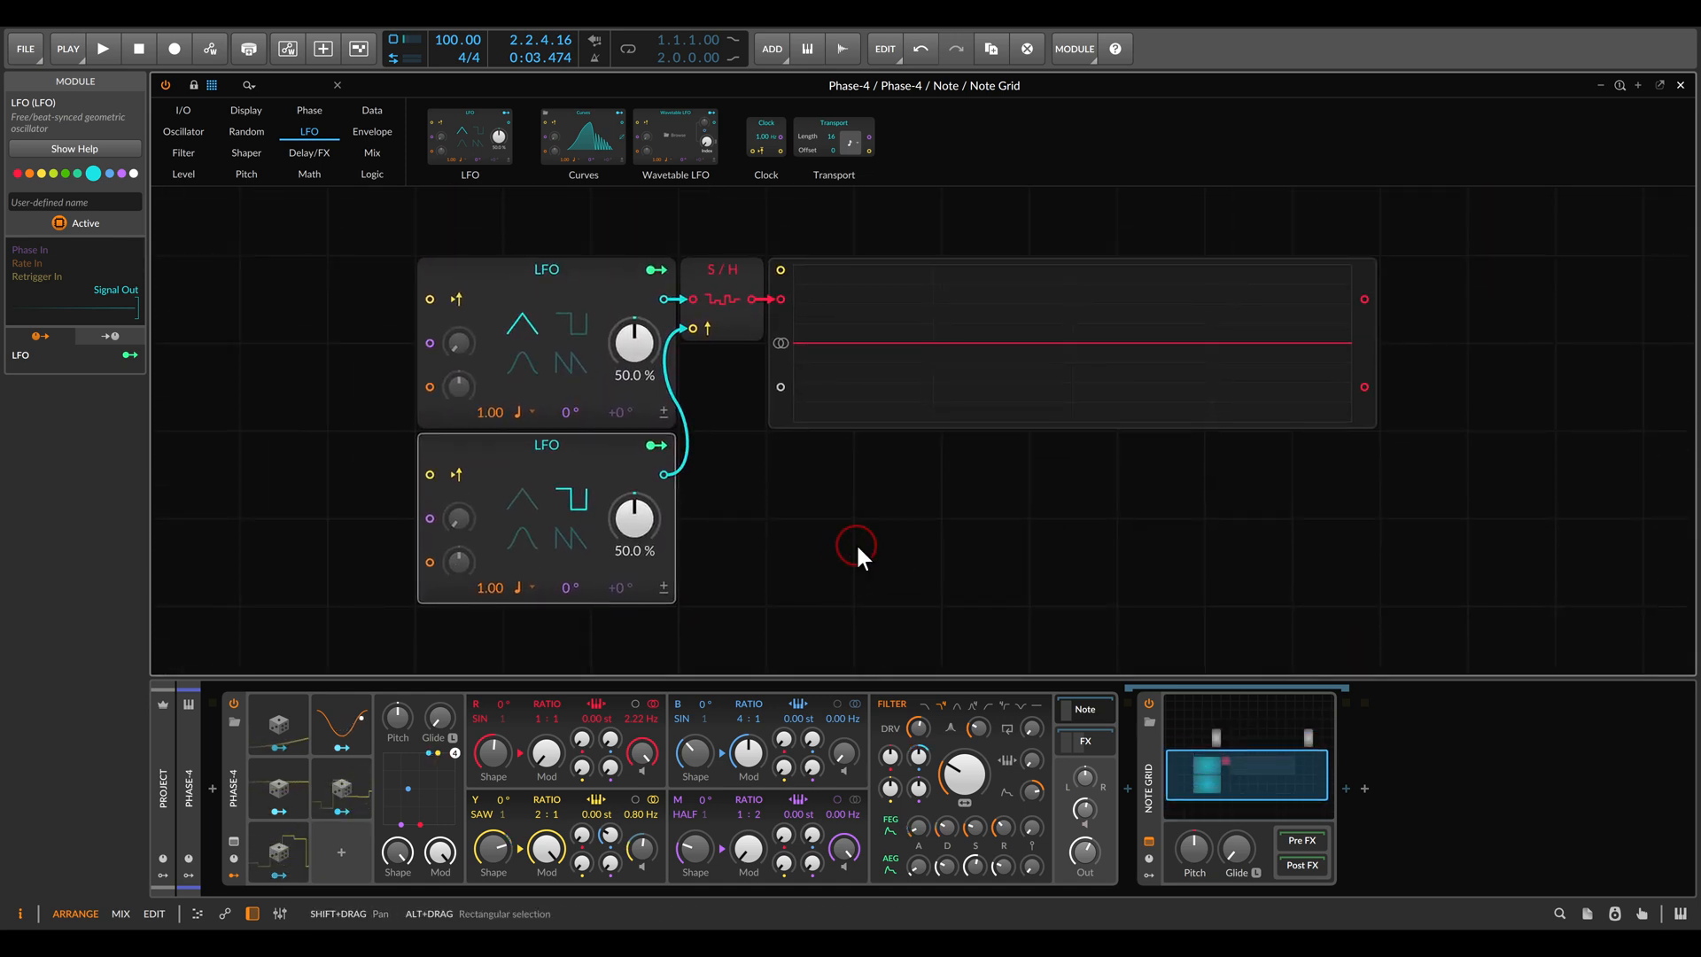
Step: Start playback and set the trigger LFO rate to a fine-tuned 32nd-note value
left_click(102, 48)
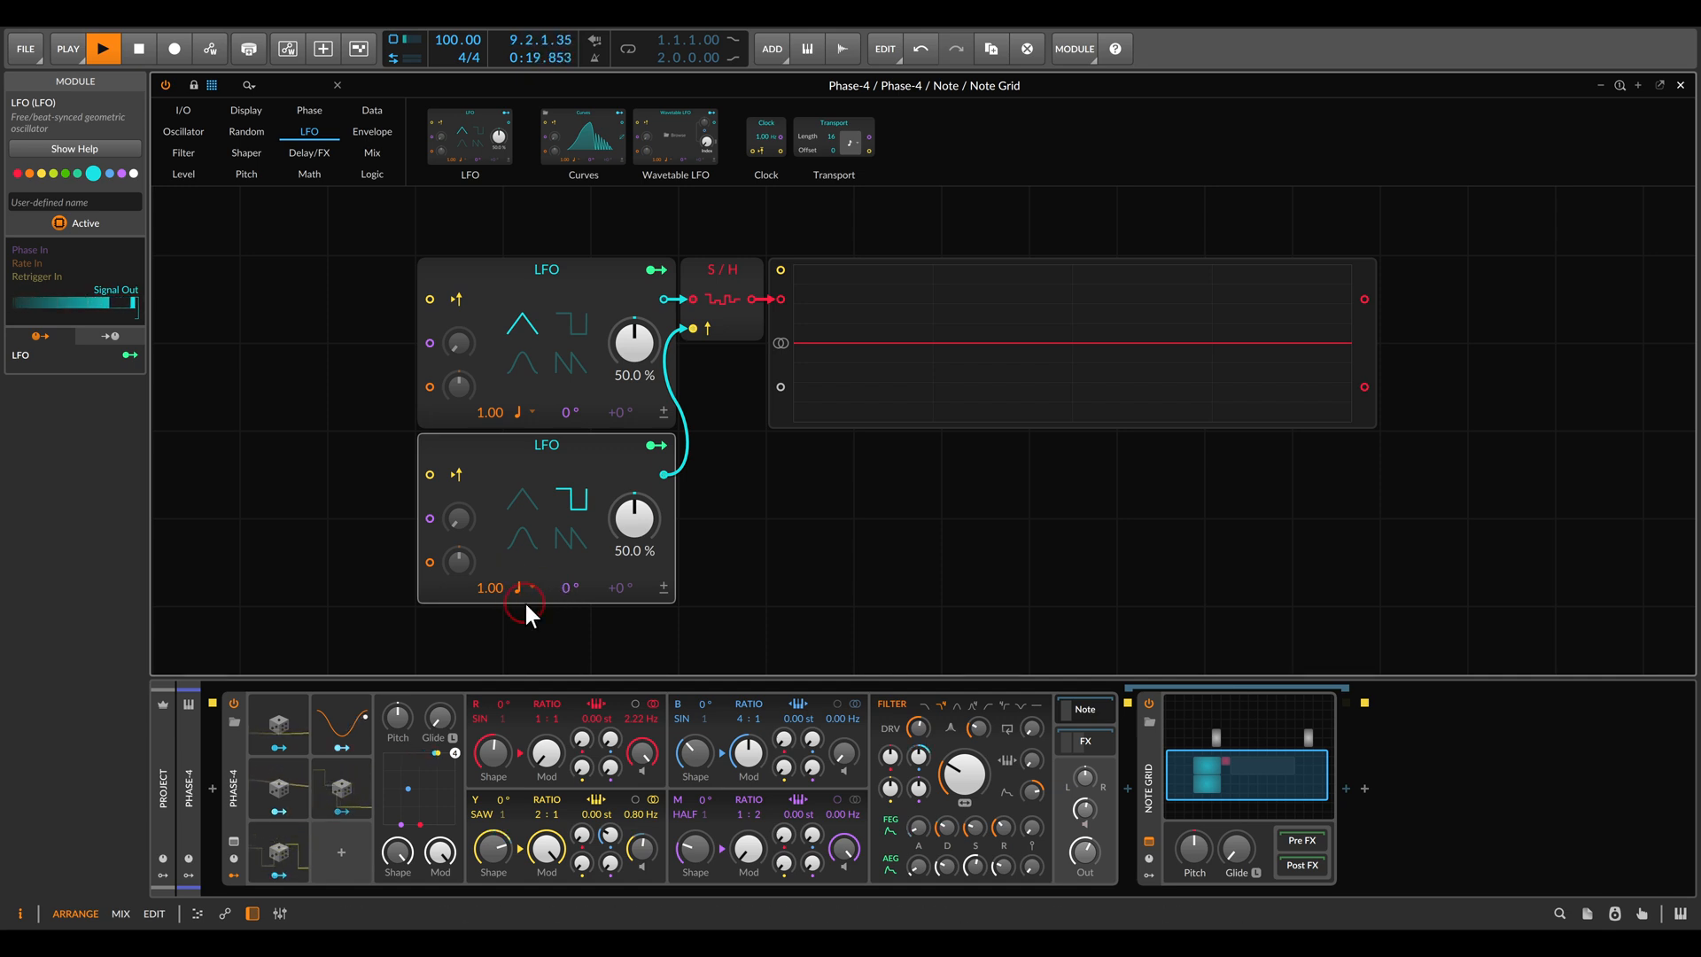
left_click(525, 586)
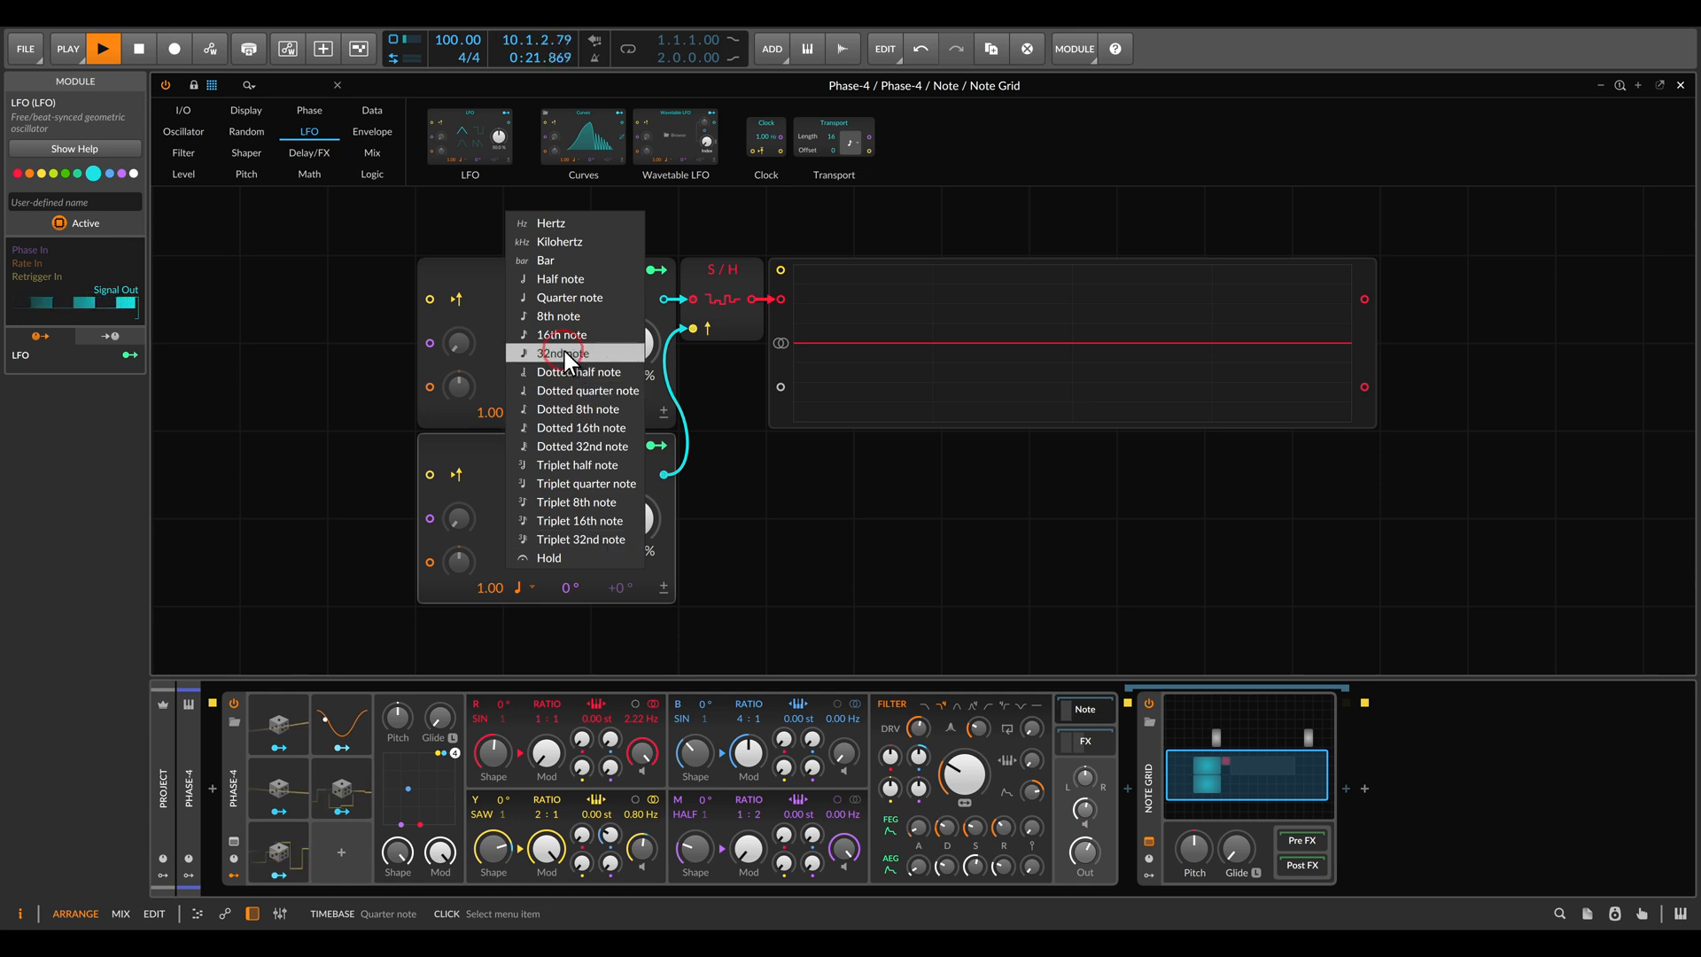
left_click(563, 353)
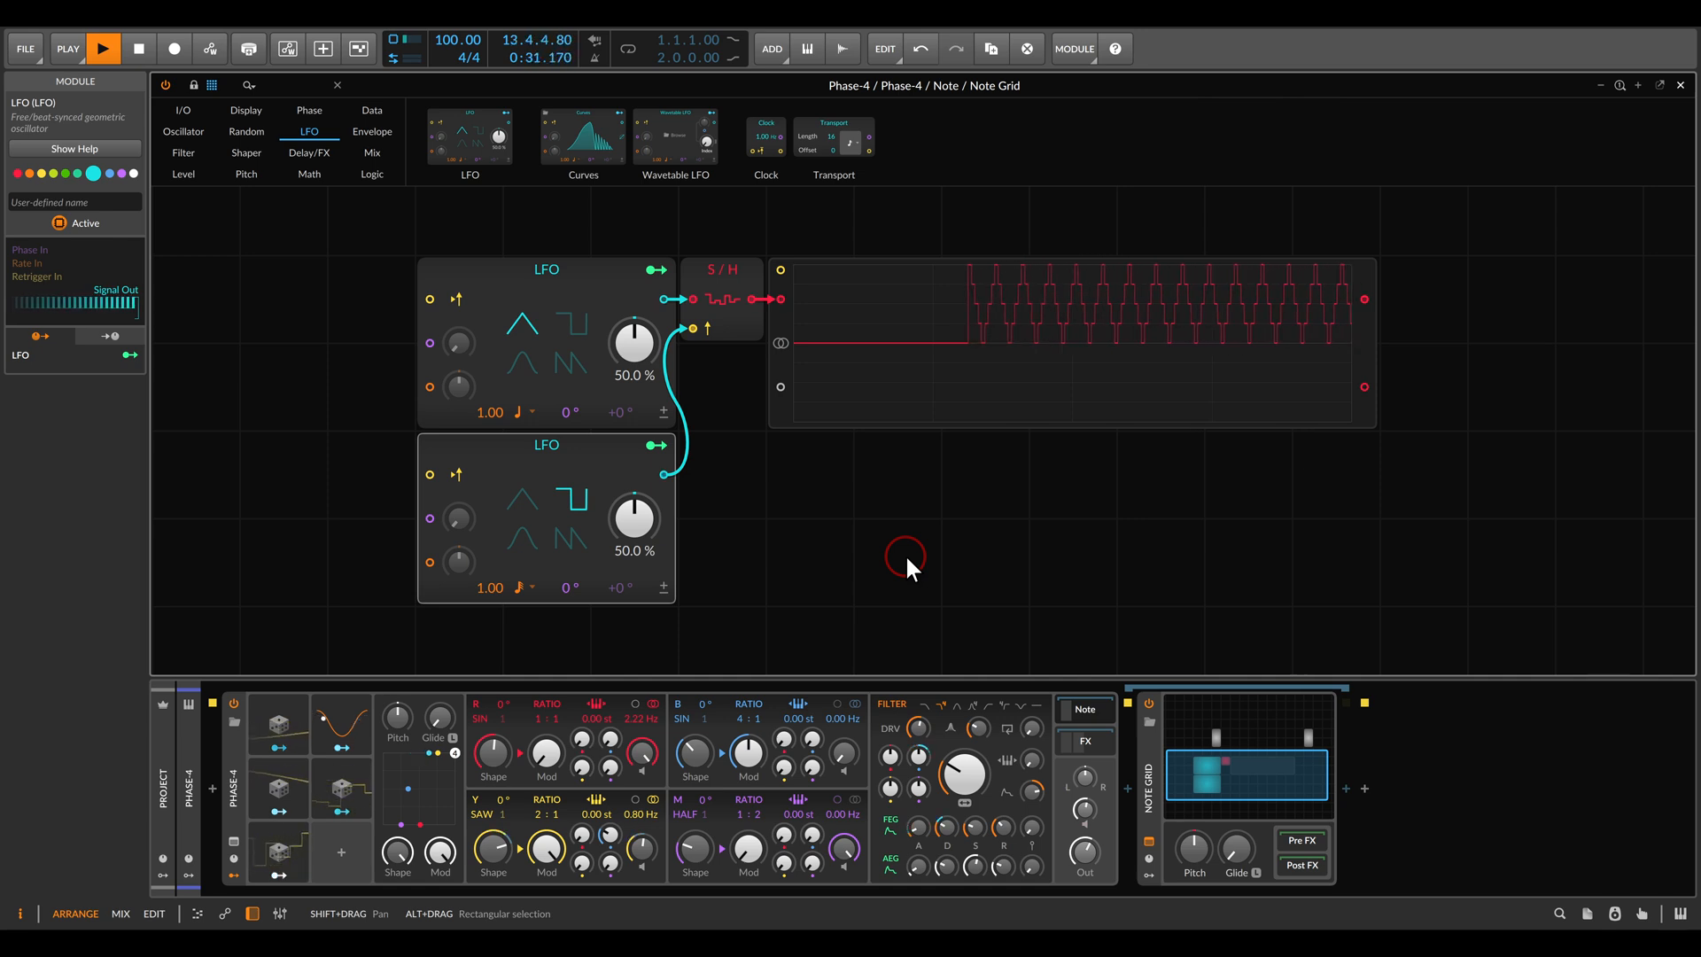
left_click_drag(905, 570, 667, 319)
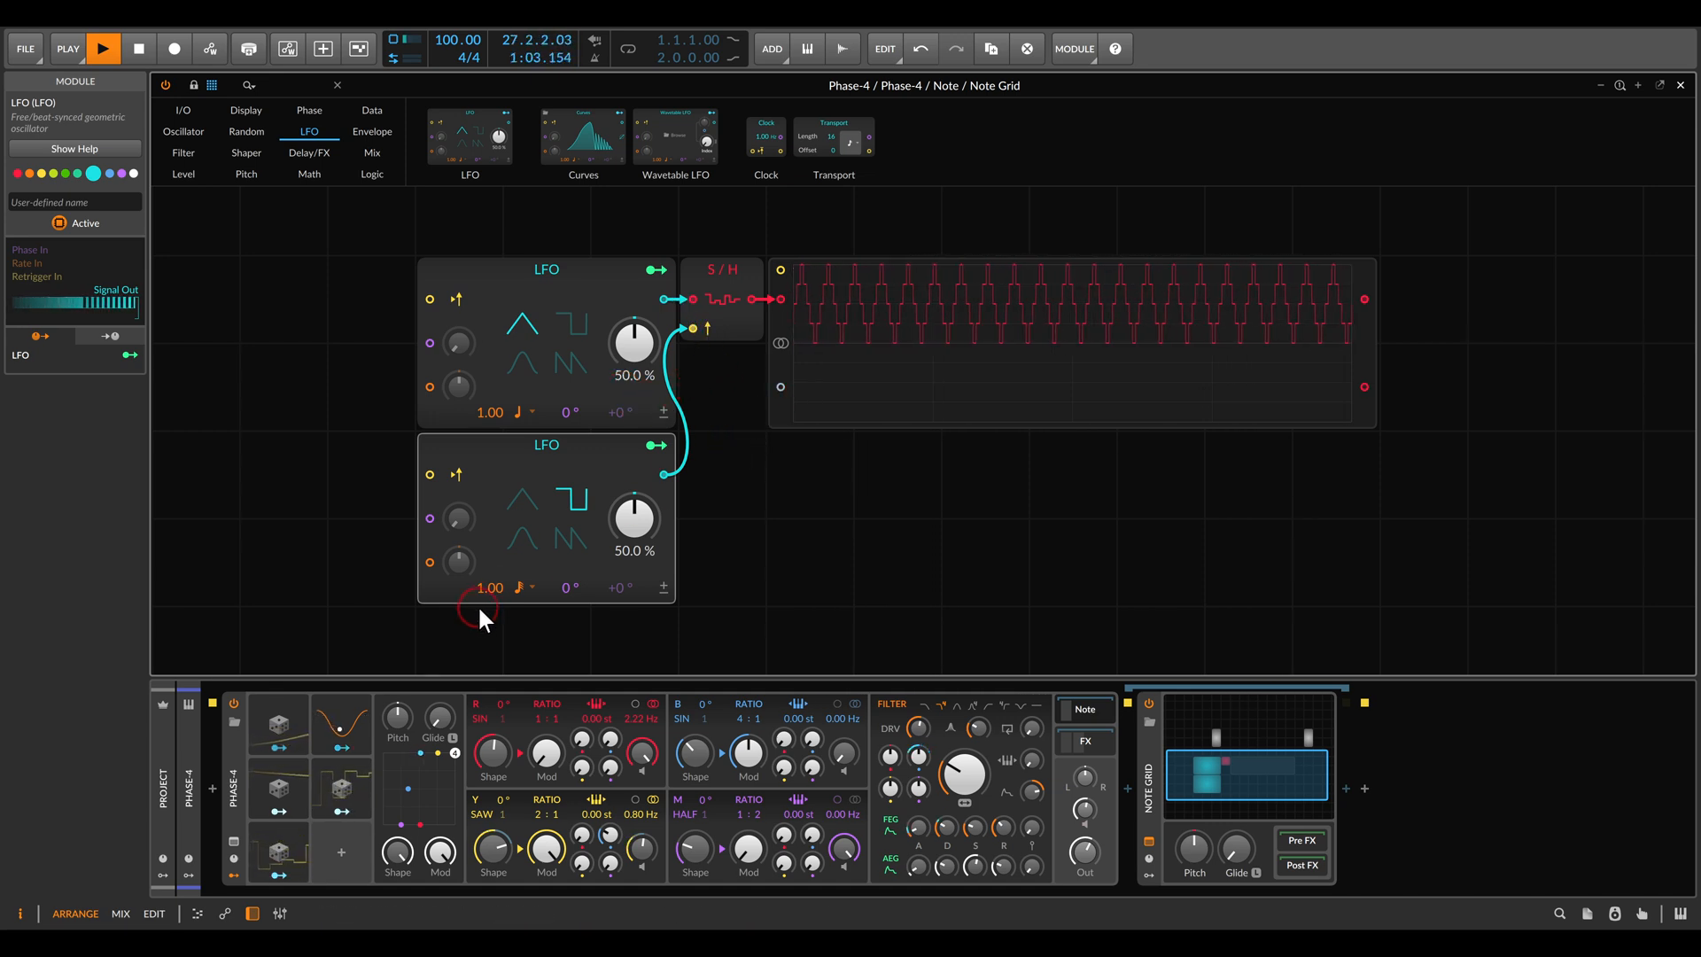
left_click_drag(489, 586, 488, 608)
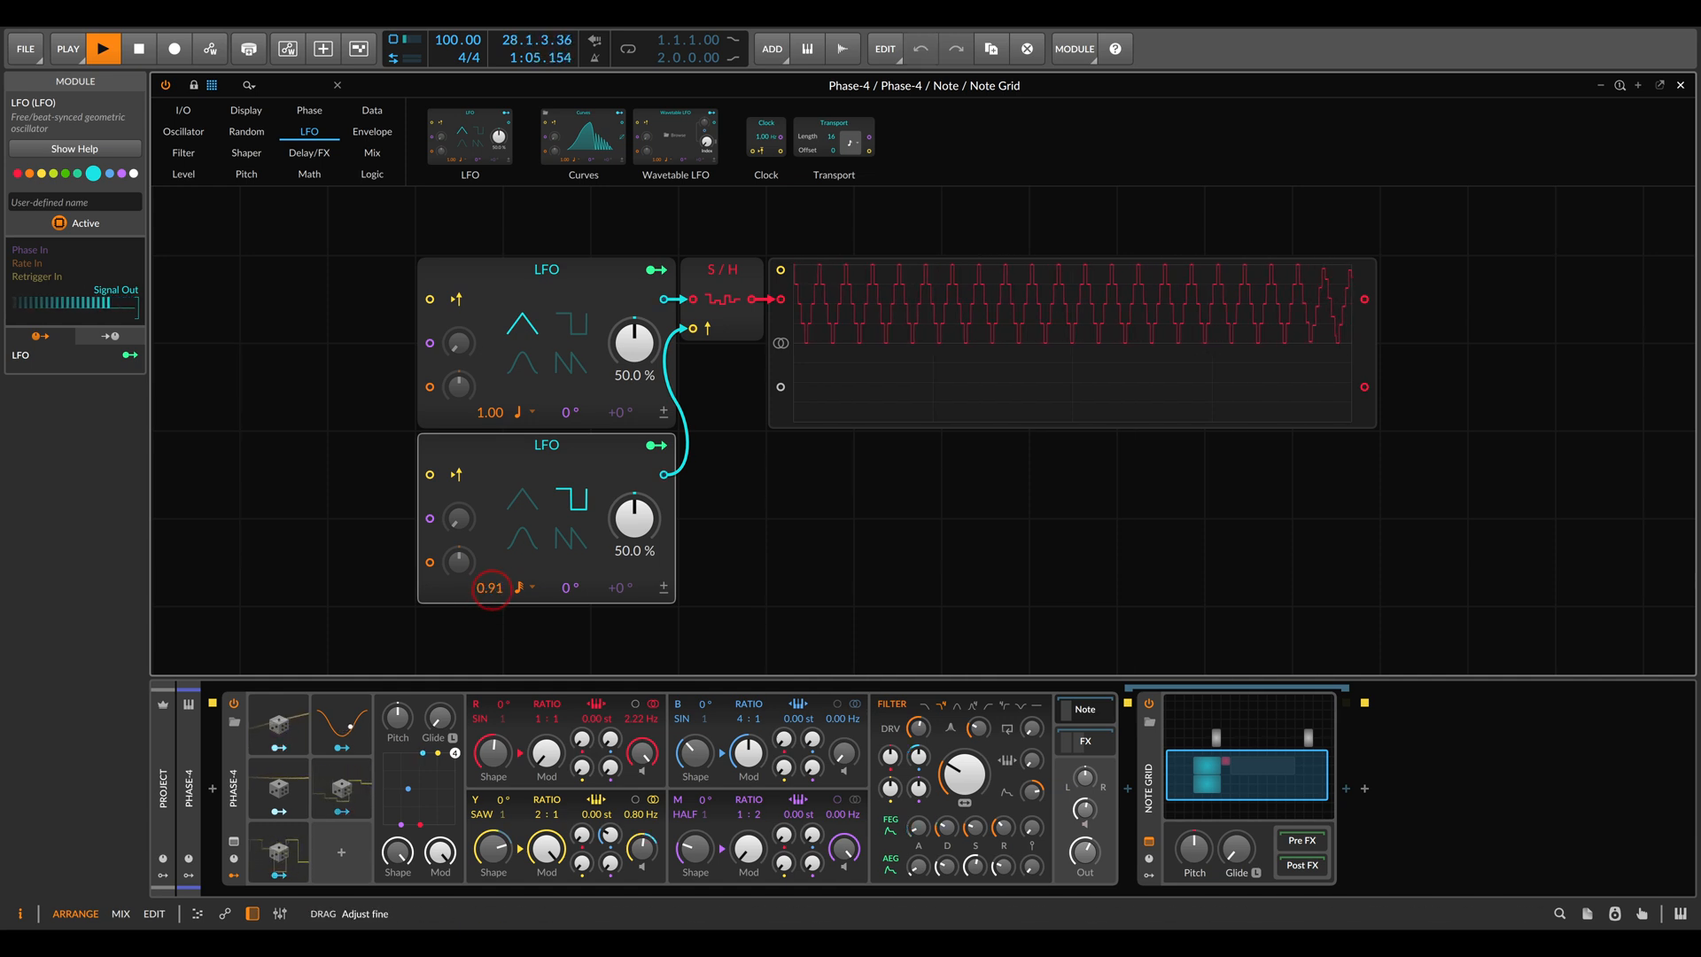
left_click_drag(489, 587, 488, 607)
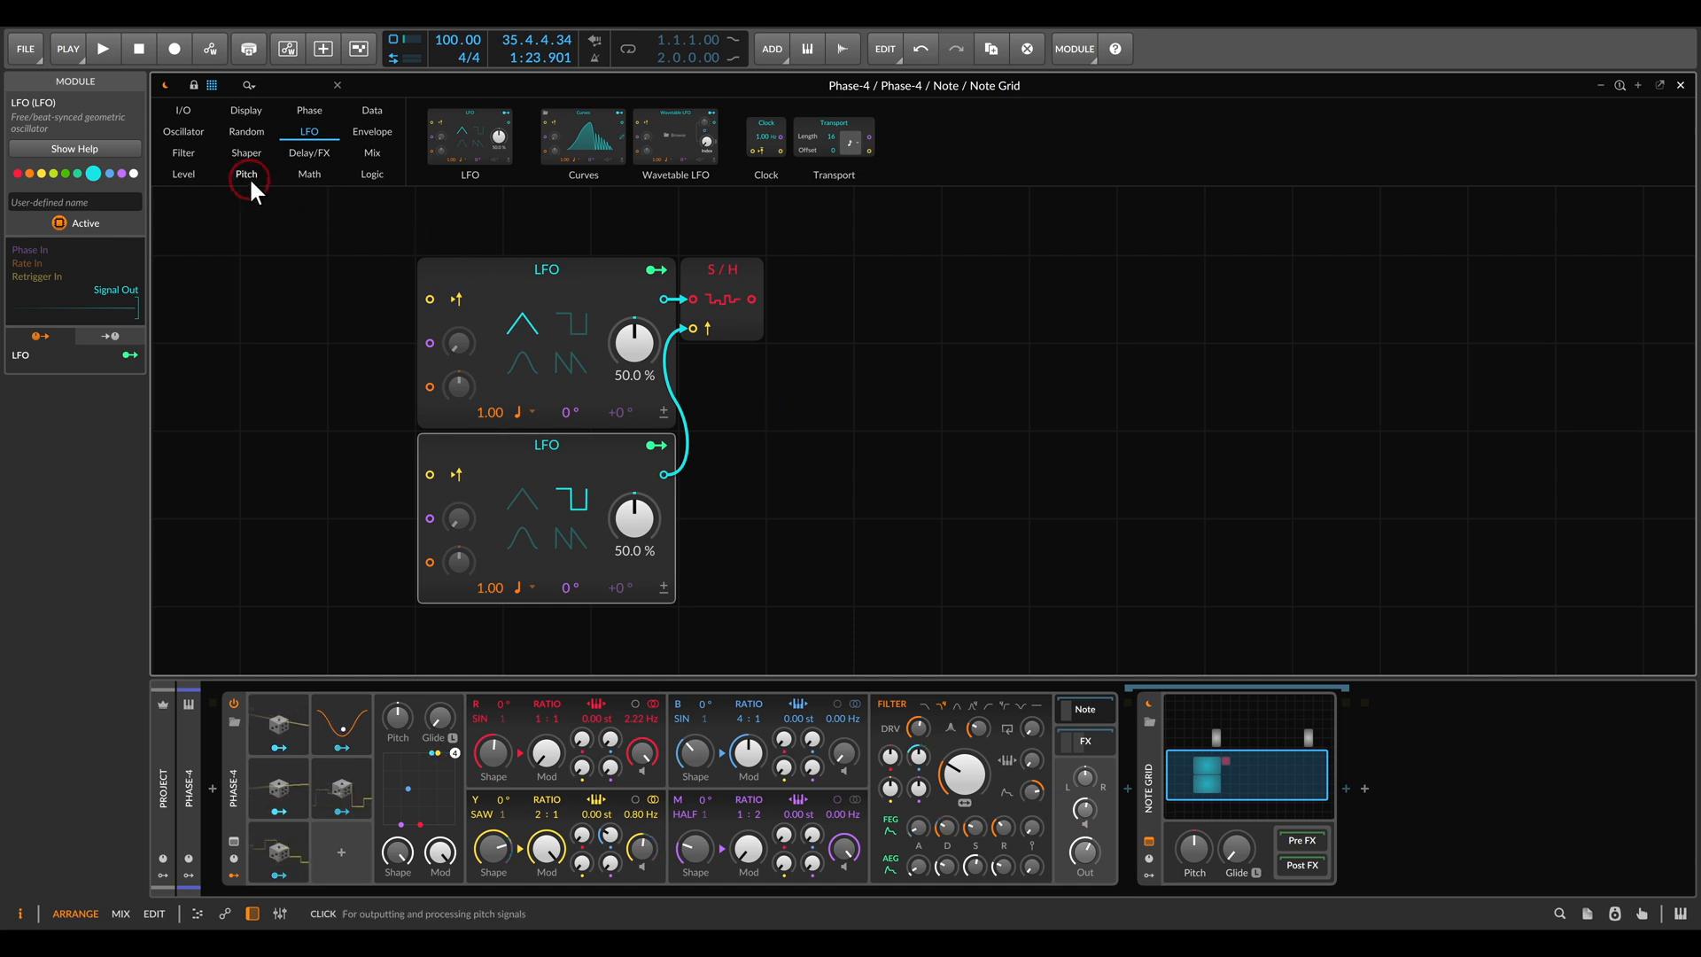
Step: Show the Pitch module category in the Note Grid browser
left_click(245, 174)
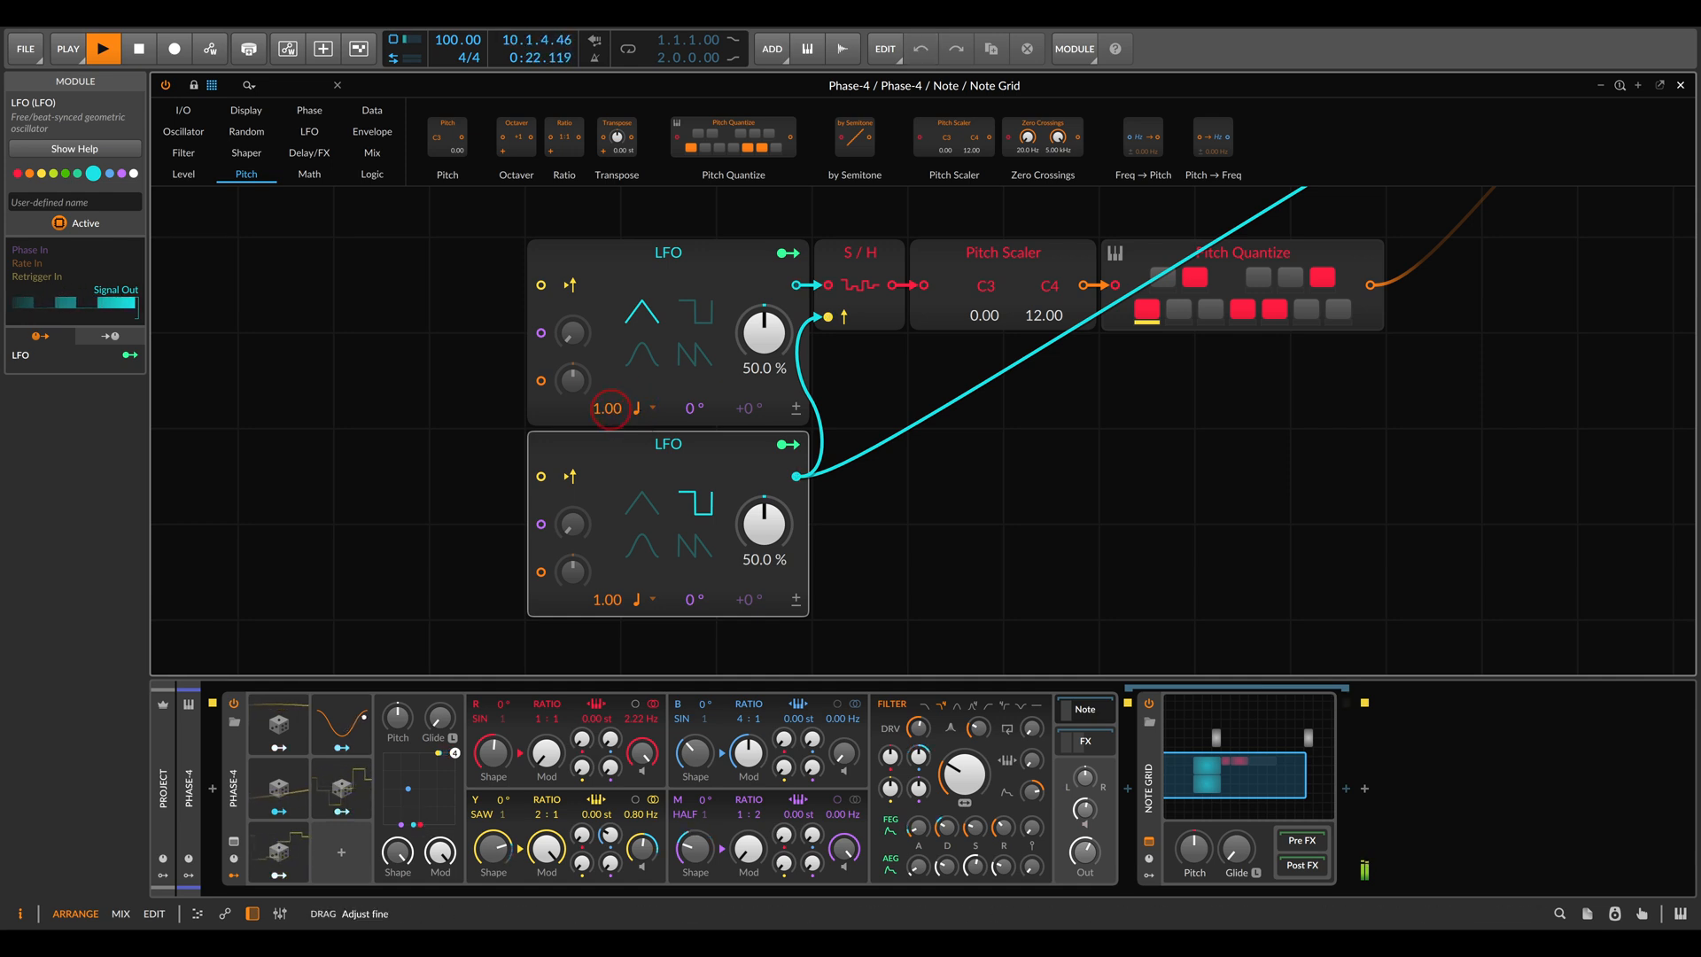
Step: Fine-tune the sampled LFO's rate feeding the Pitch Scaler (C3–C4) and Pitch Quantize
left_click_drag(607, 407, 608, 412)
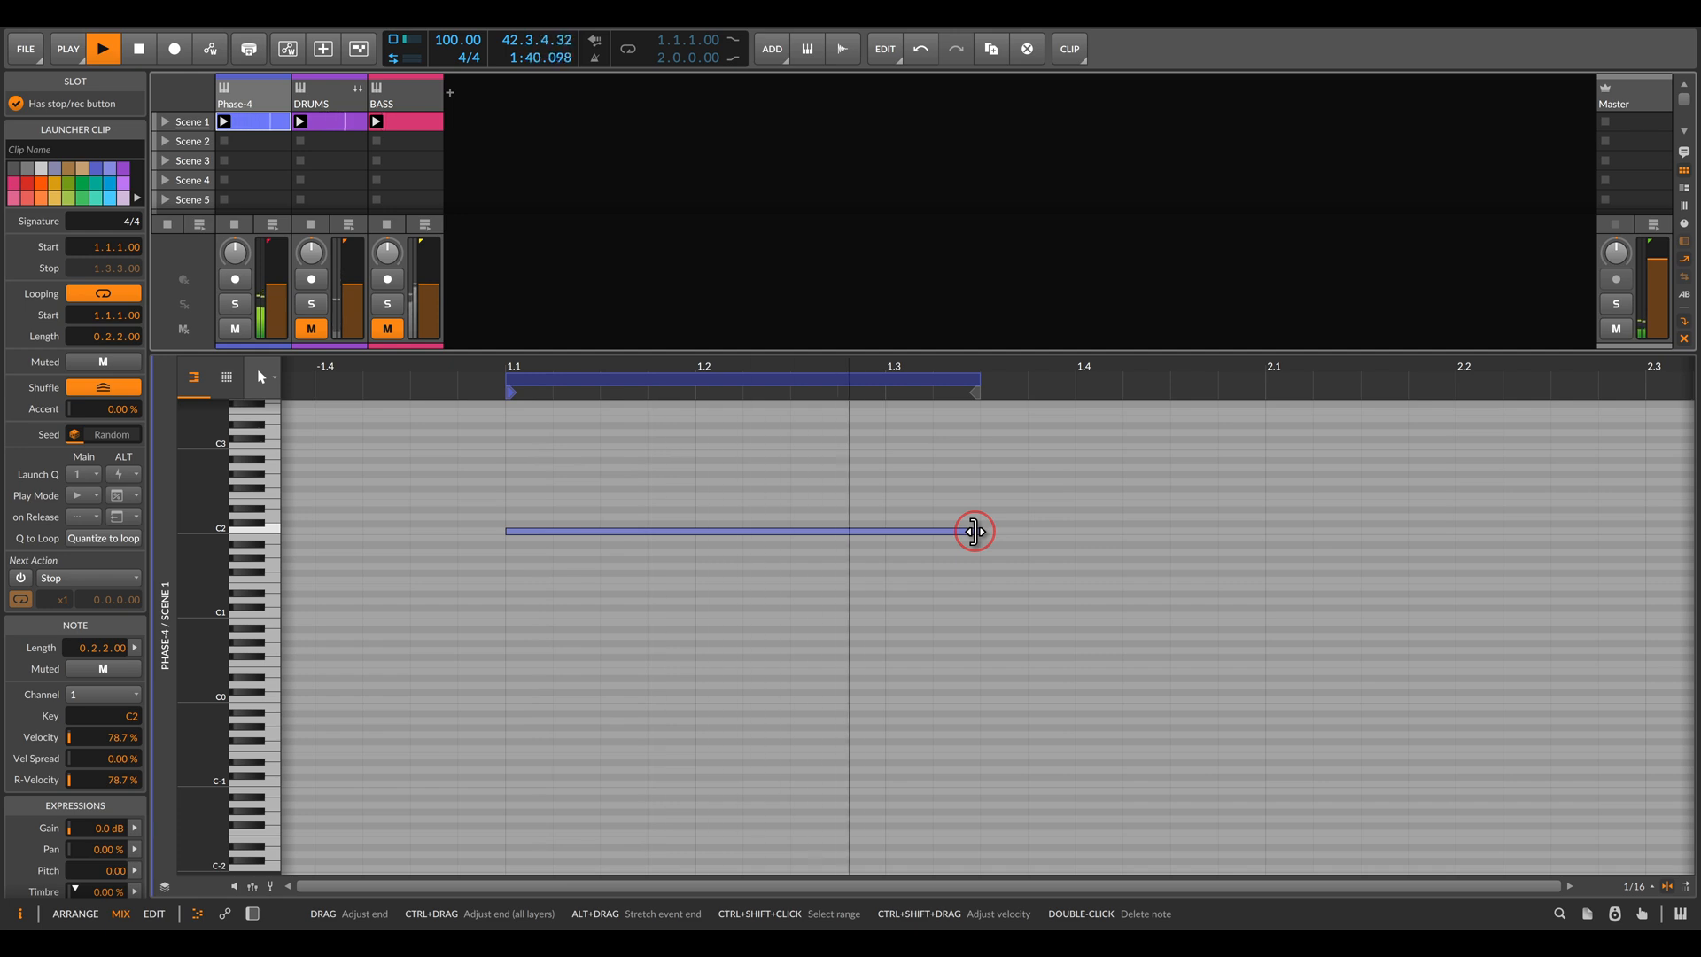
Step: Shorten and redraw the C2 note to one beat (0.1.0.00) within a one-bar loop
left_click_drag(971, 531, 792, 530)
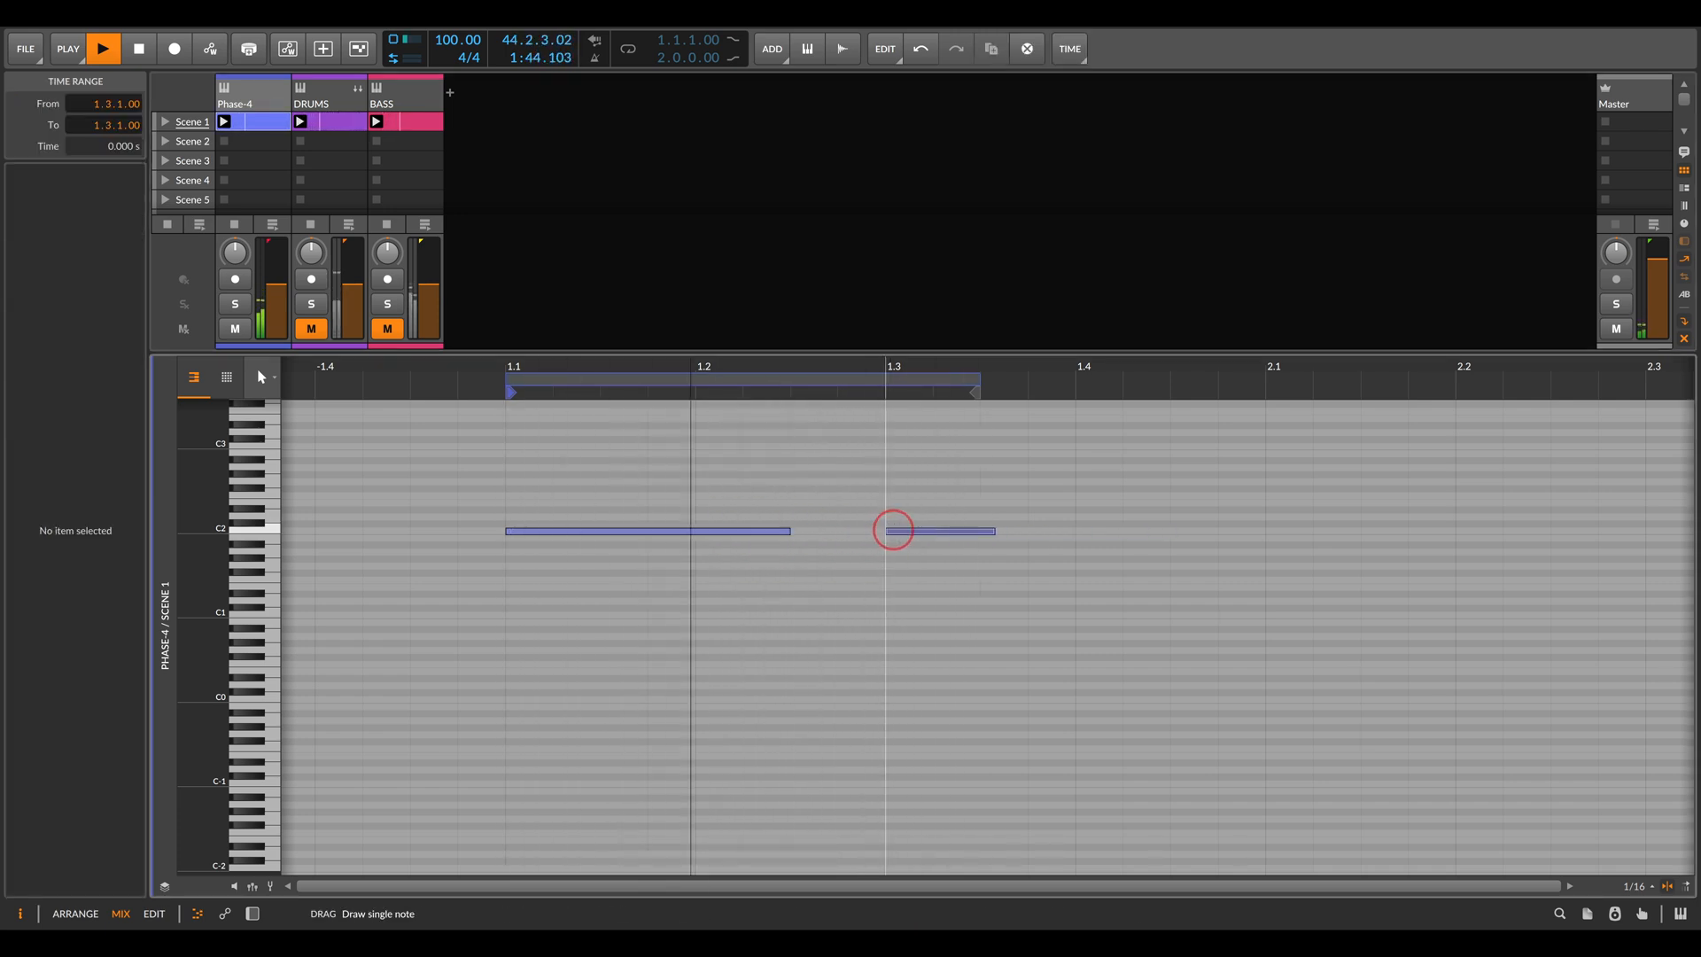
left_click_drag(990, 530, 1214, 531)
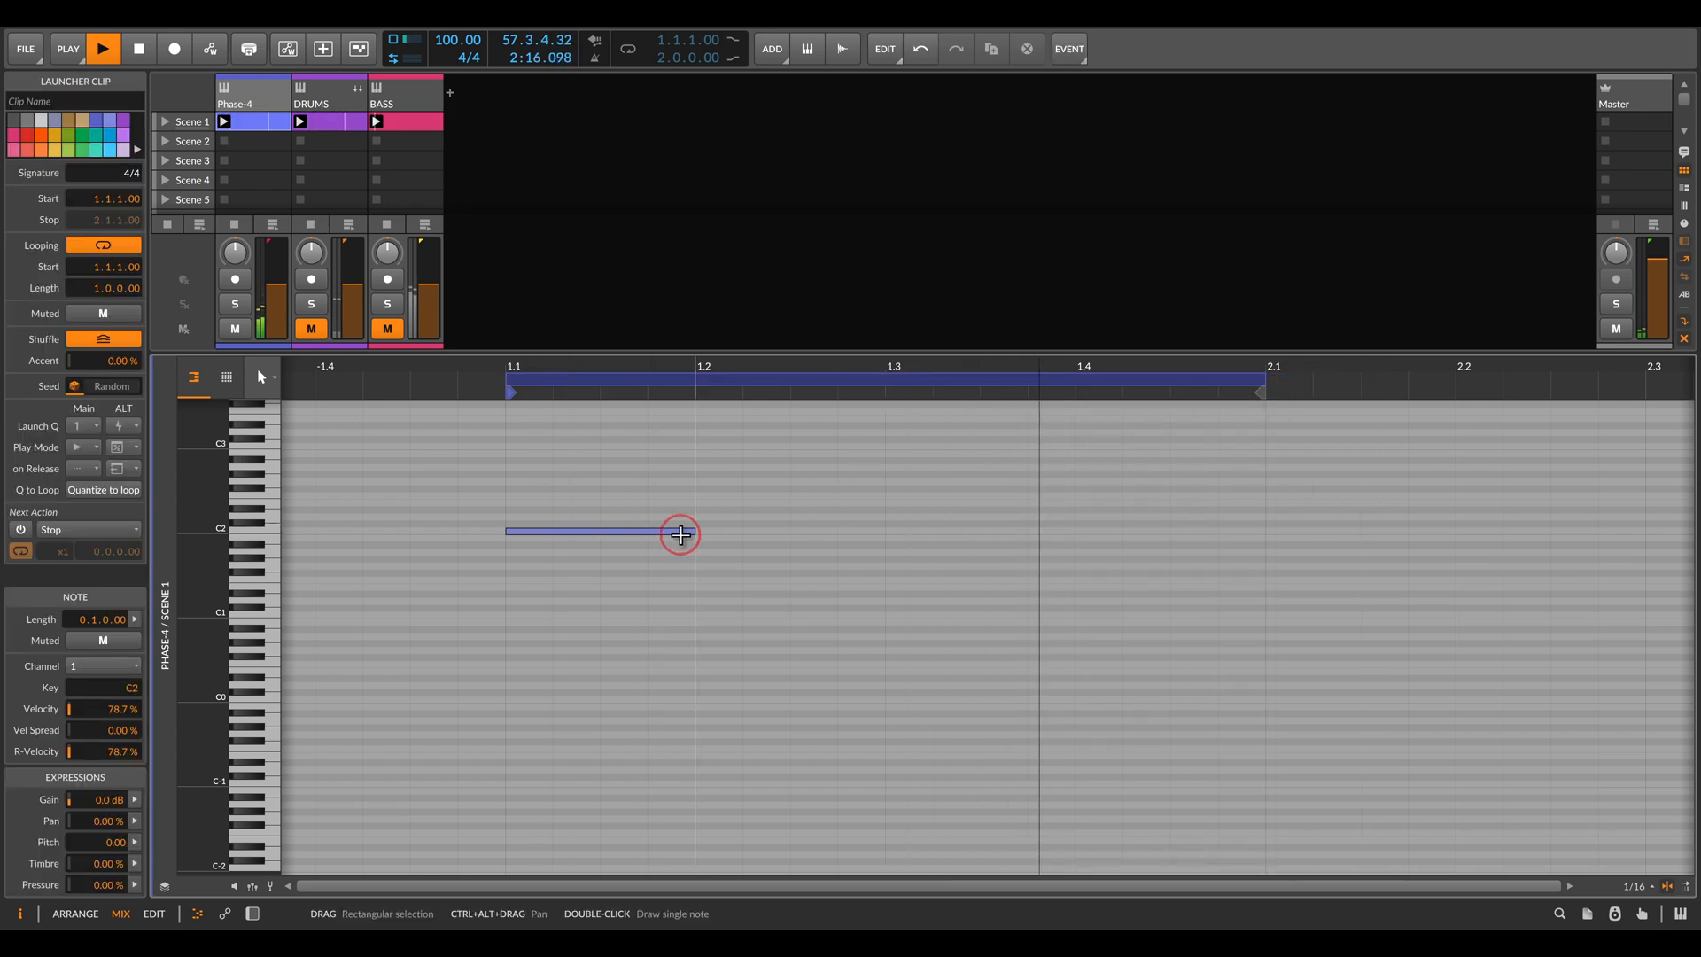
left_click_drag(680, 531, 1245, 531)
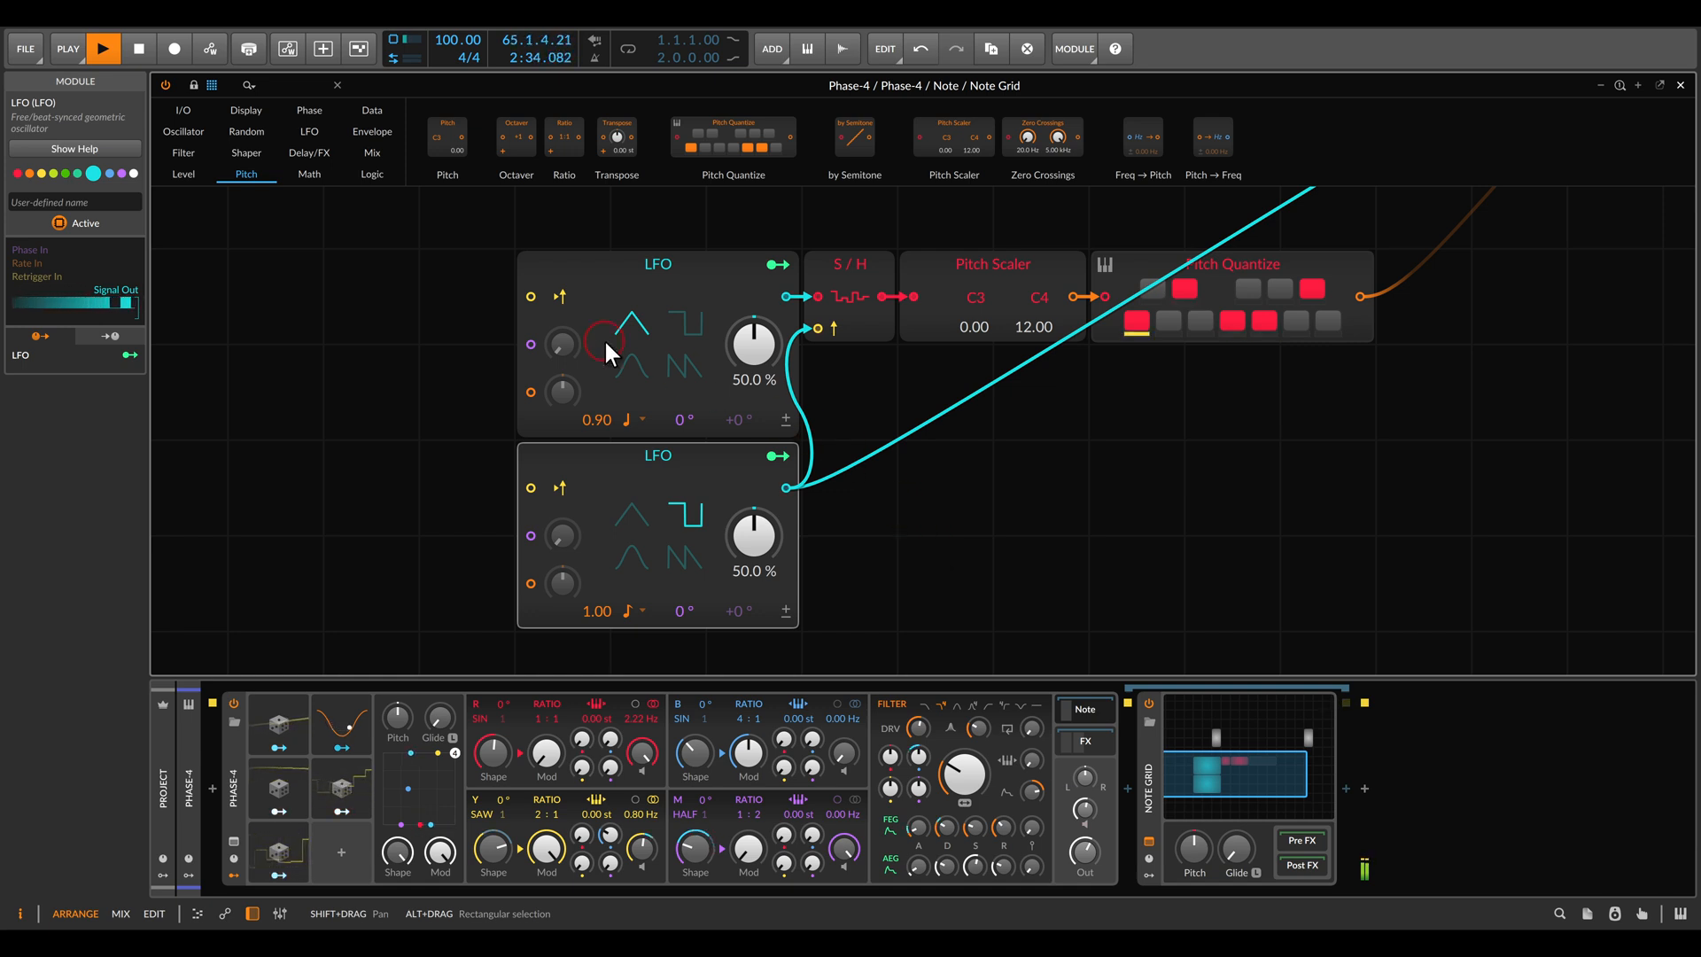
Step: Select an LFO module in the Note Grid patch ahead of deleting the square trigger LFO
left_click(245, 131)
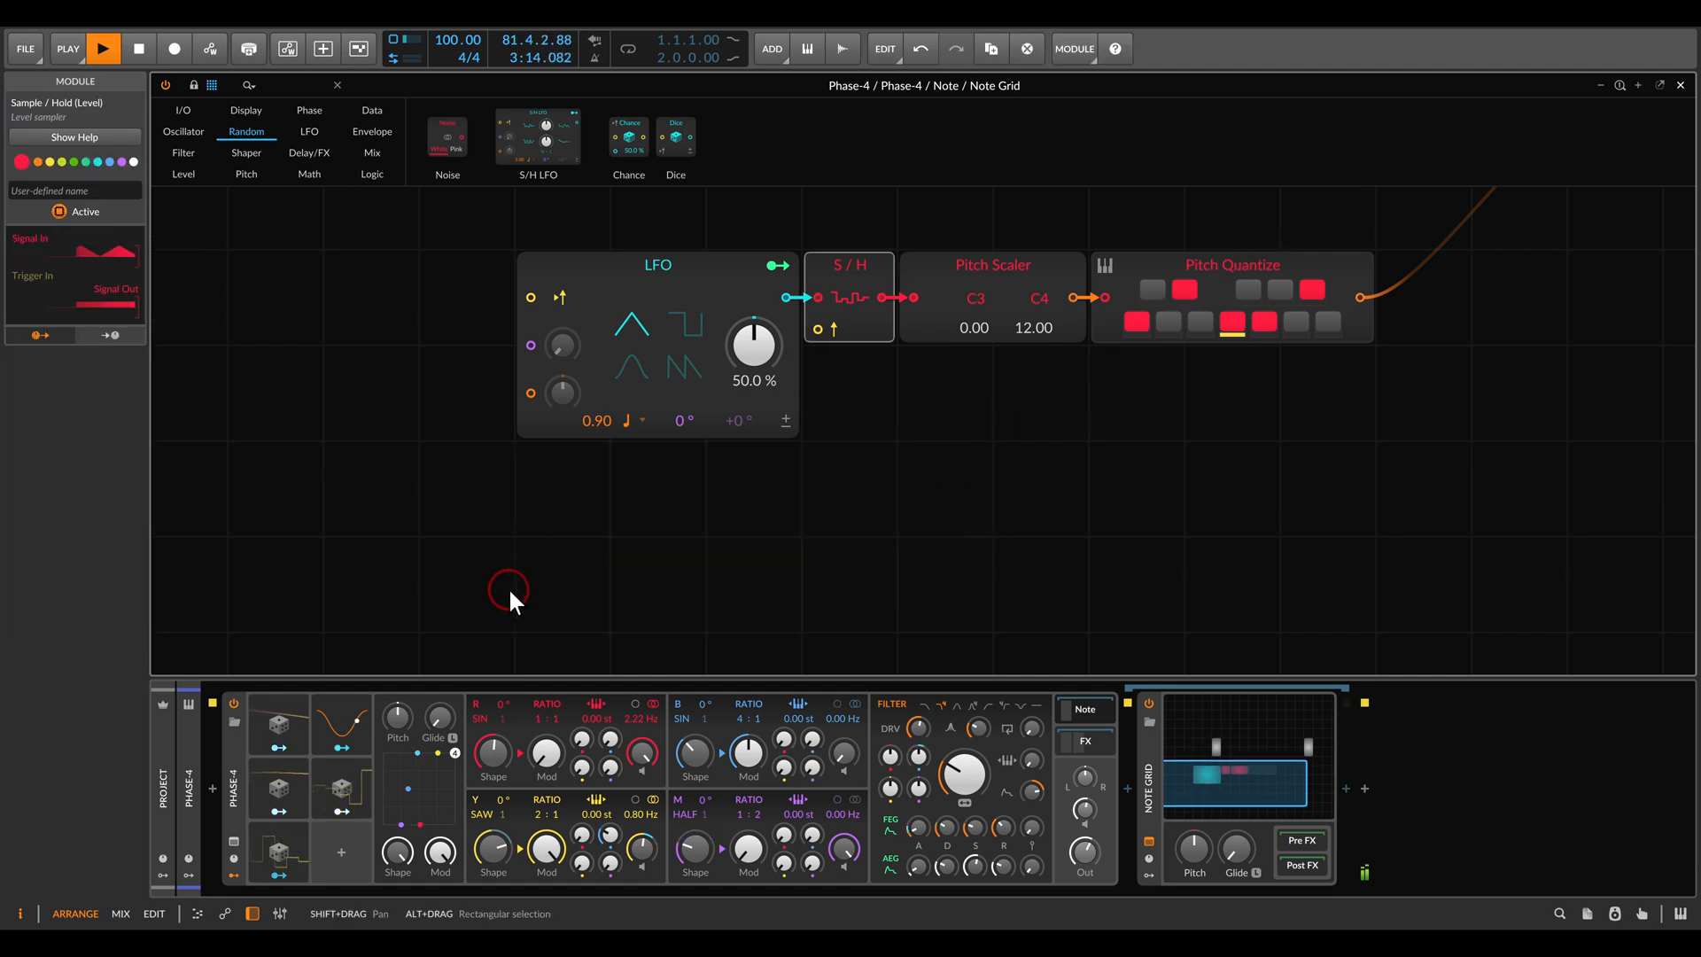
Step: Add a Gates sequencer on the Sample / Hold trigger and switch its mode to Pulse
left_click(372, 110)
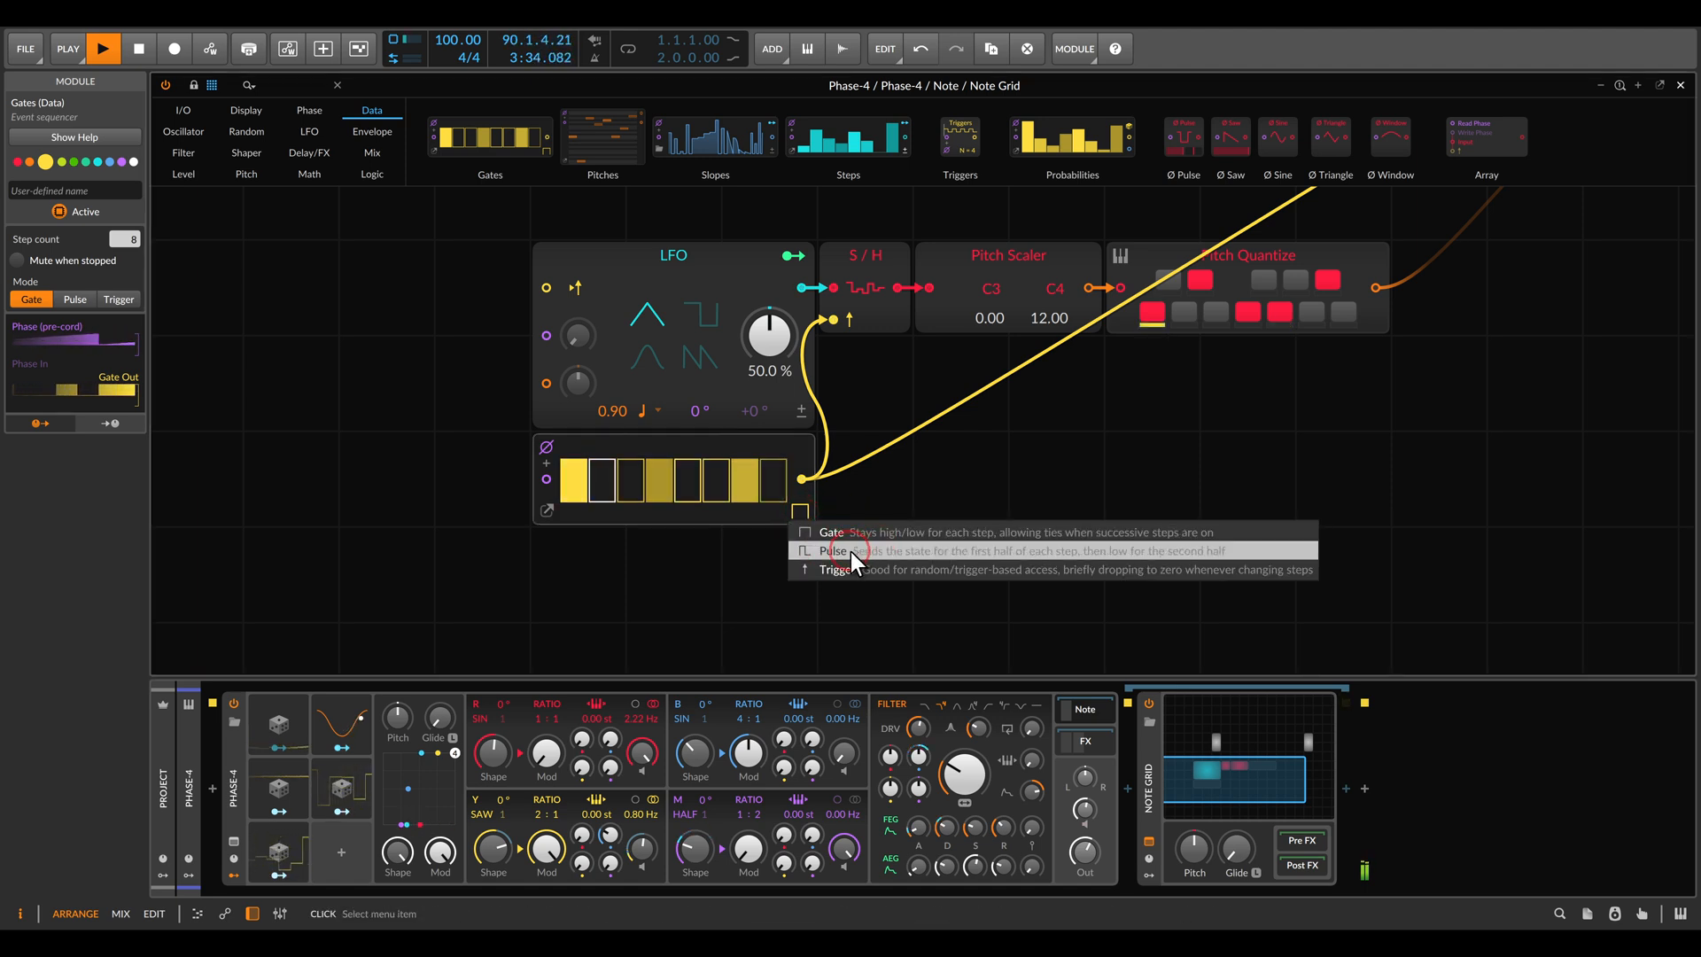
left_click(834, 550)
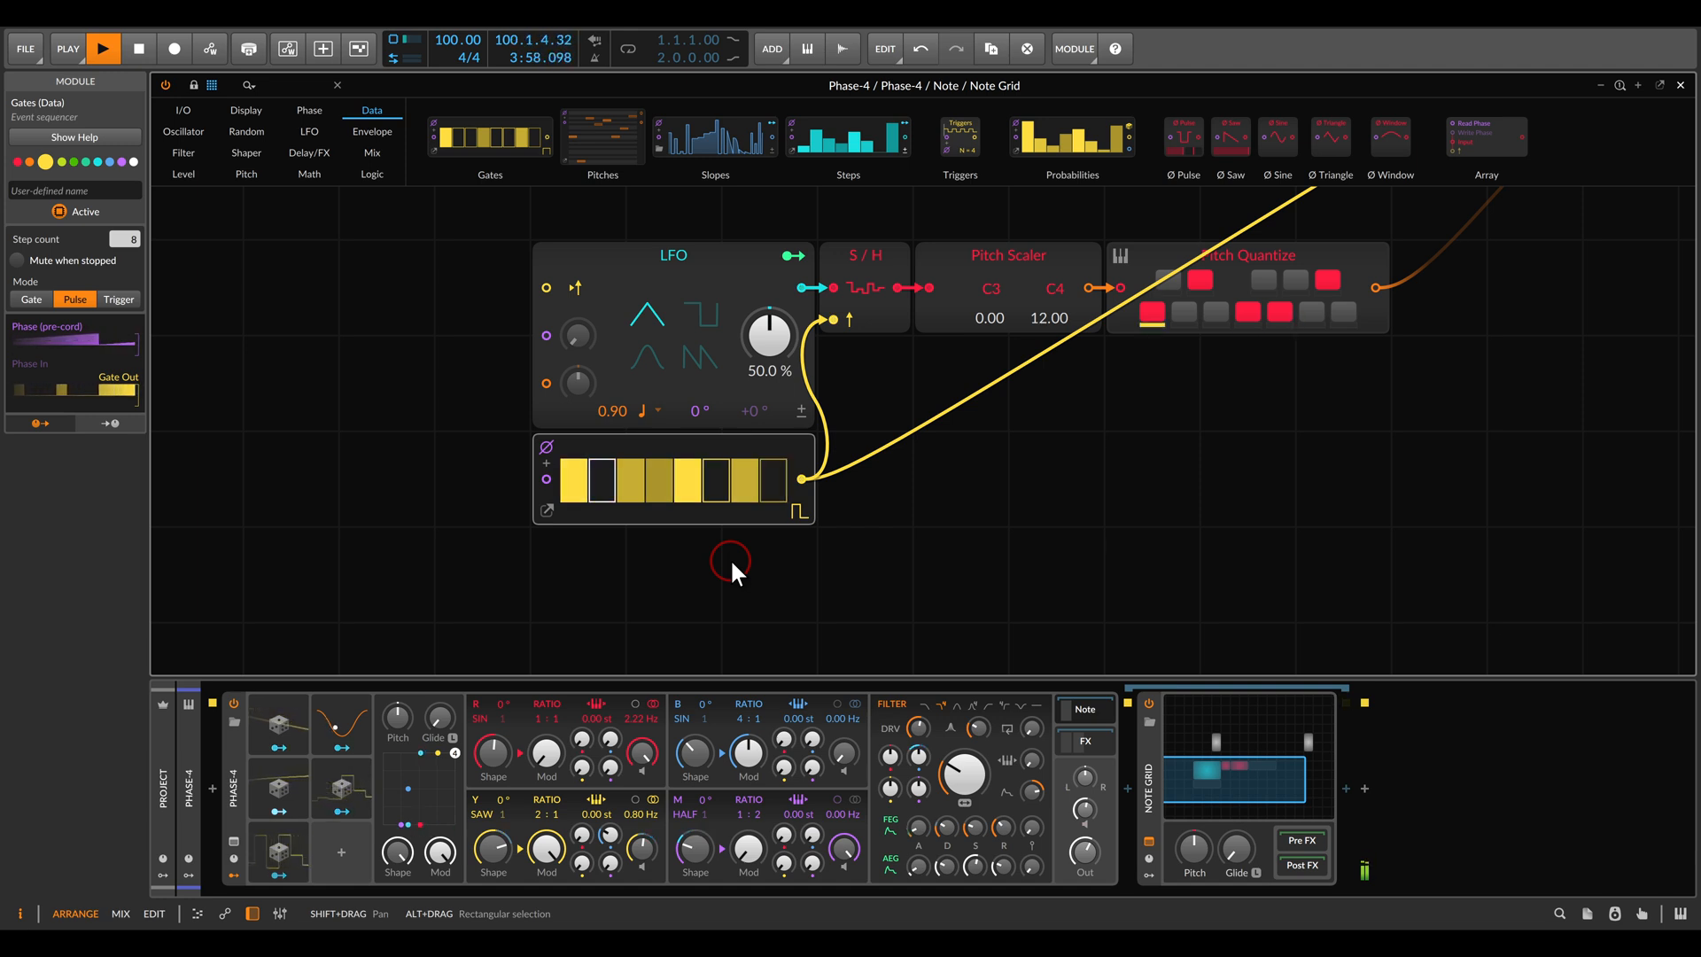
Step: Replace the sampled LFO with a Curves module and view its Mirrored I shape
left_click(672, 255)
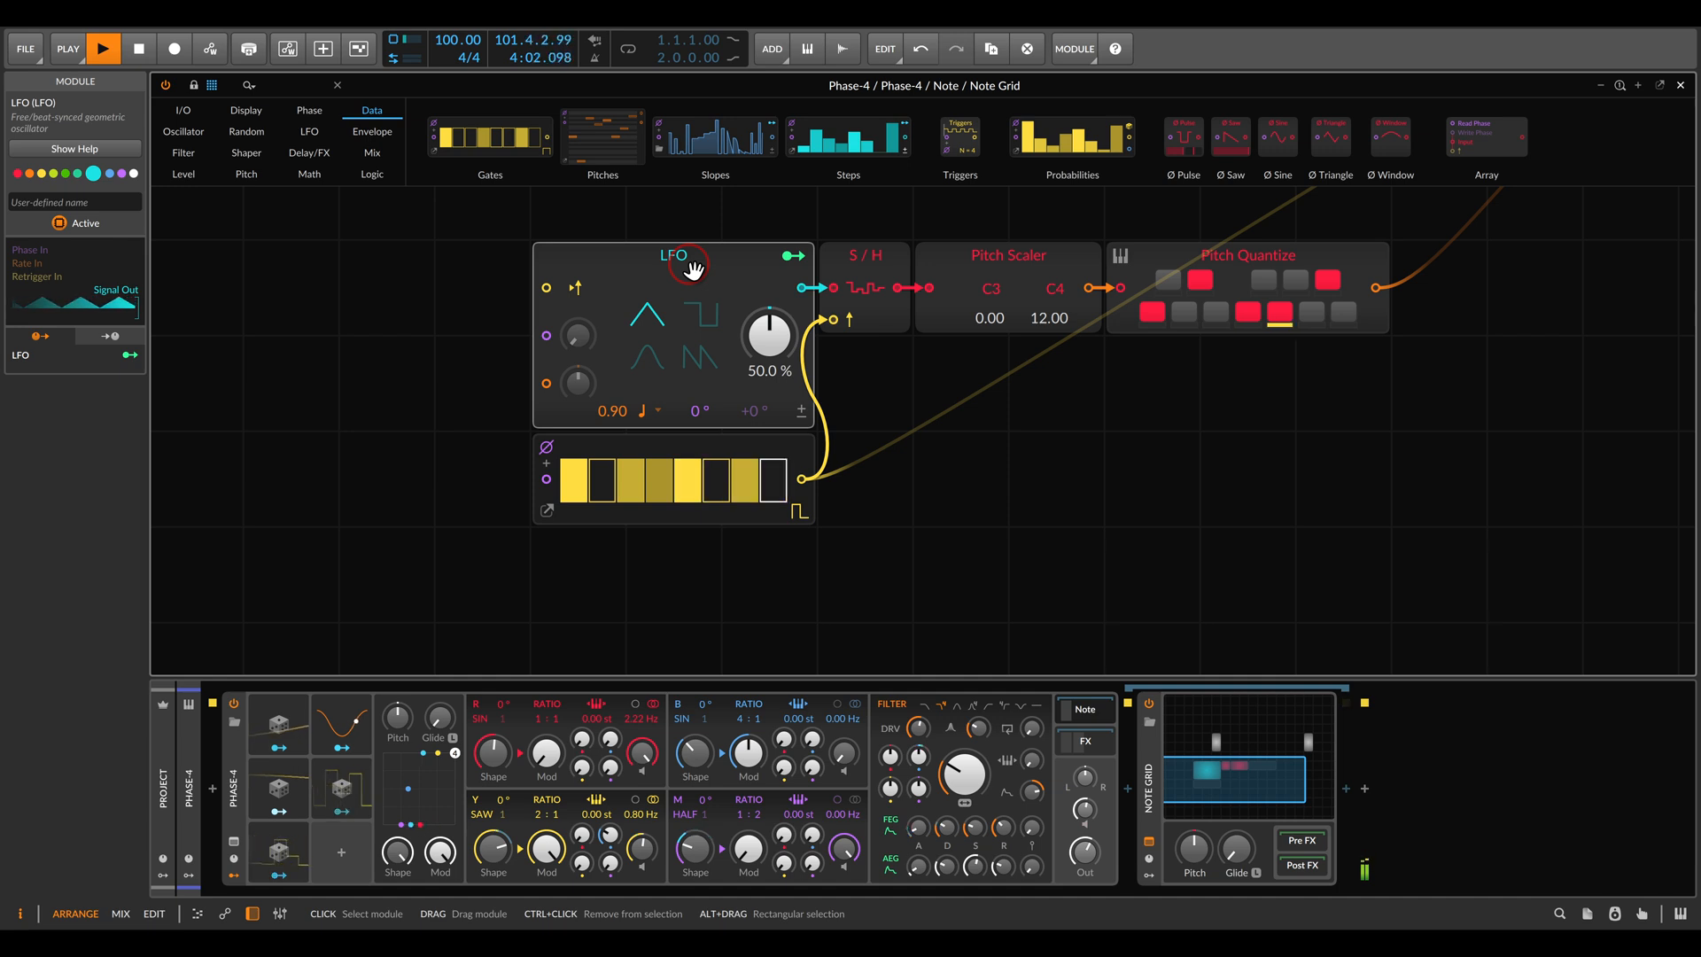
right_click(687, 260)
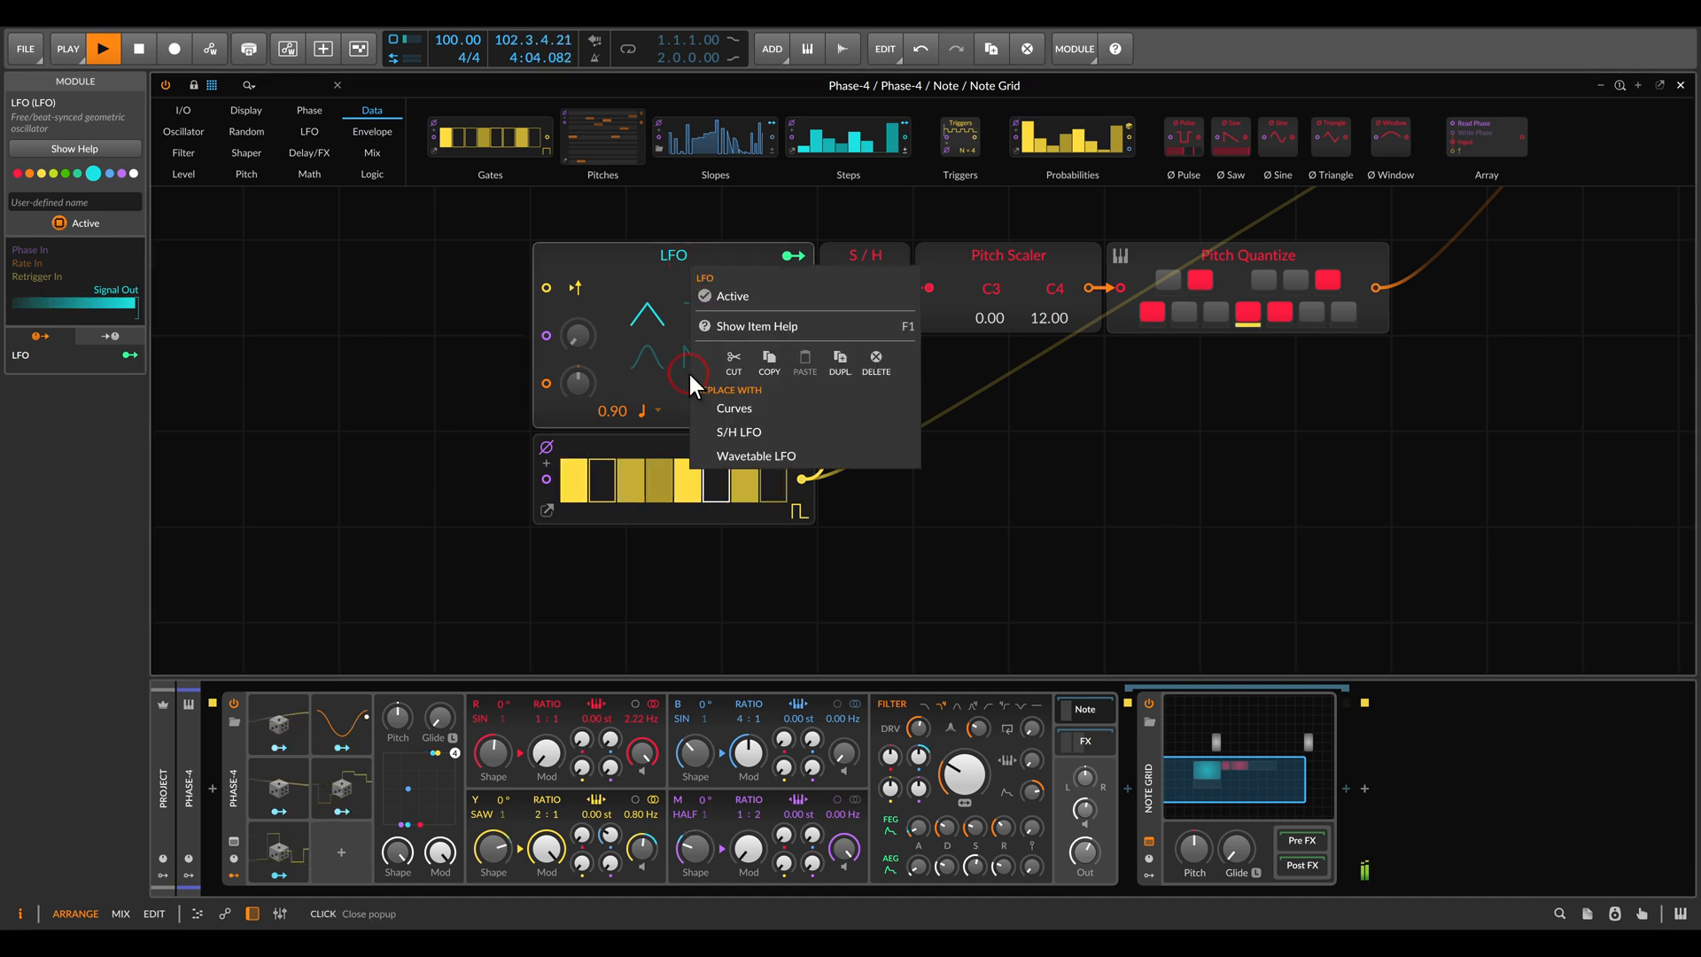
left_click(733, 408)
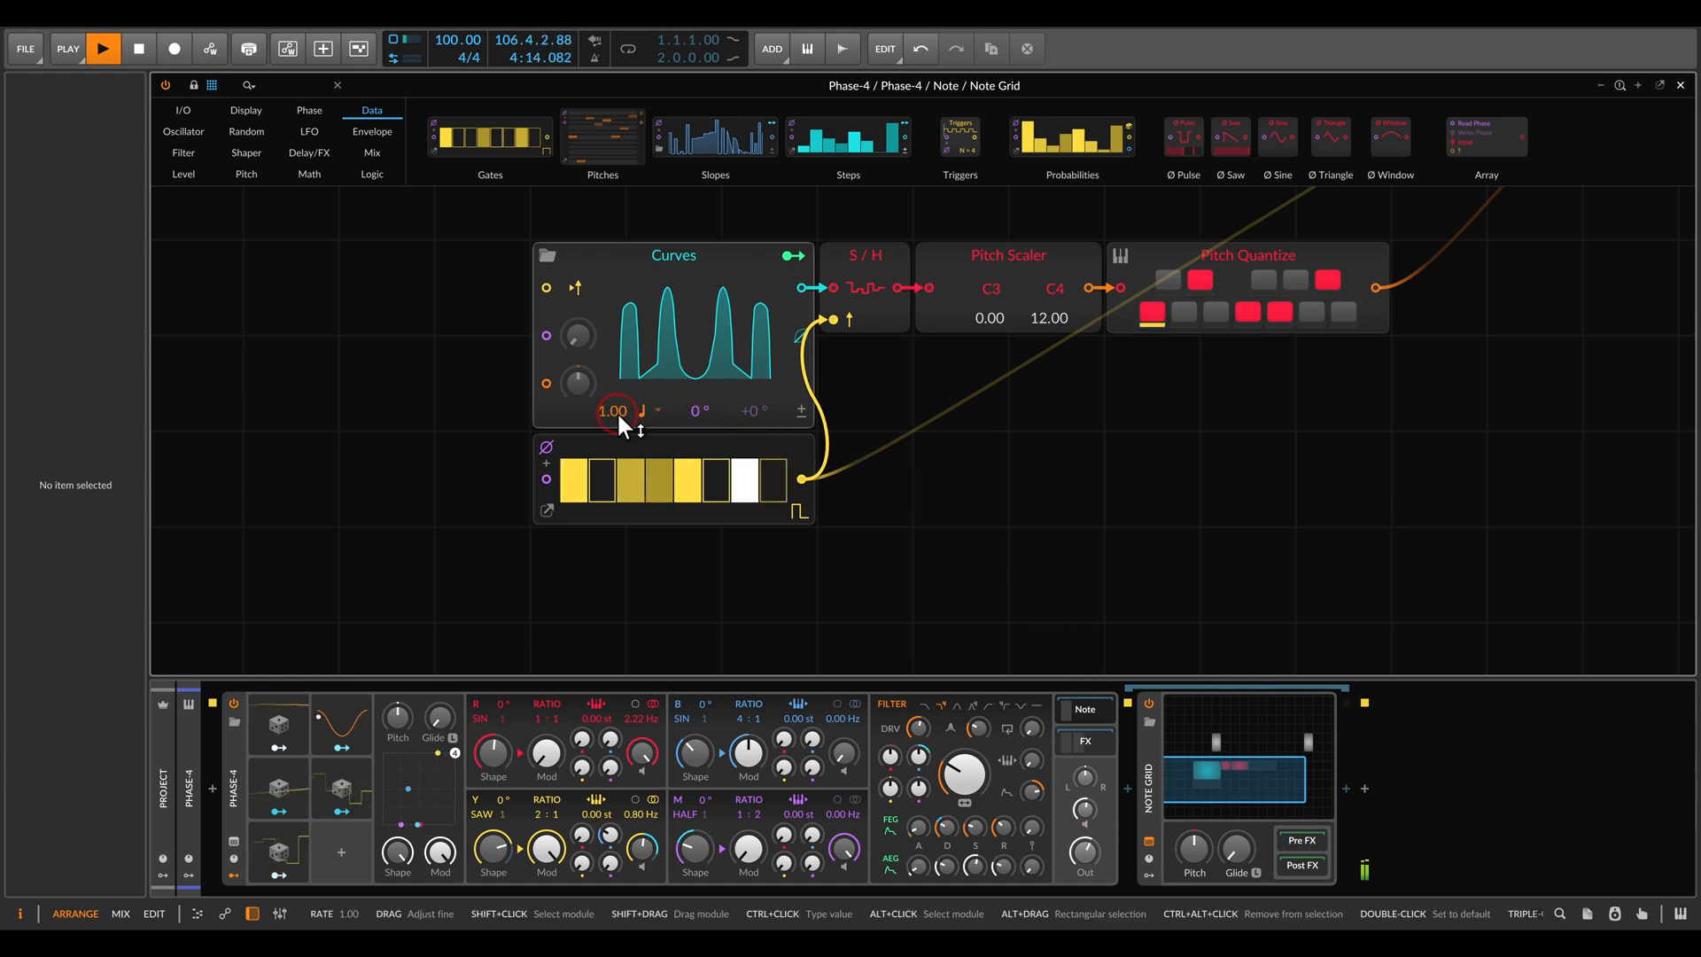
left_click(642, 410)
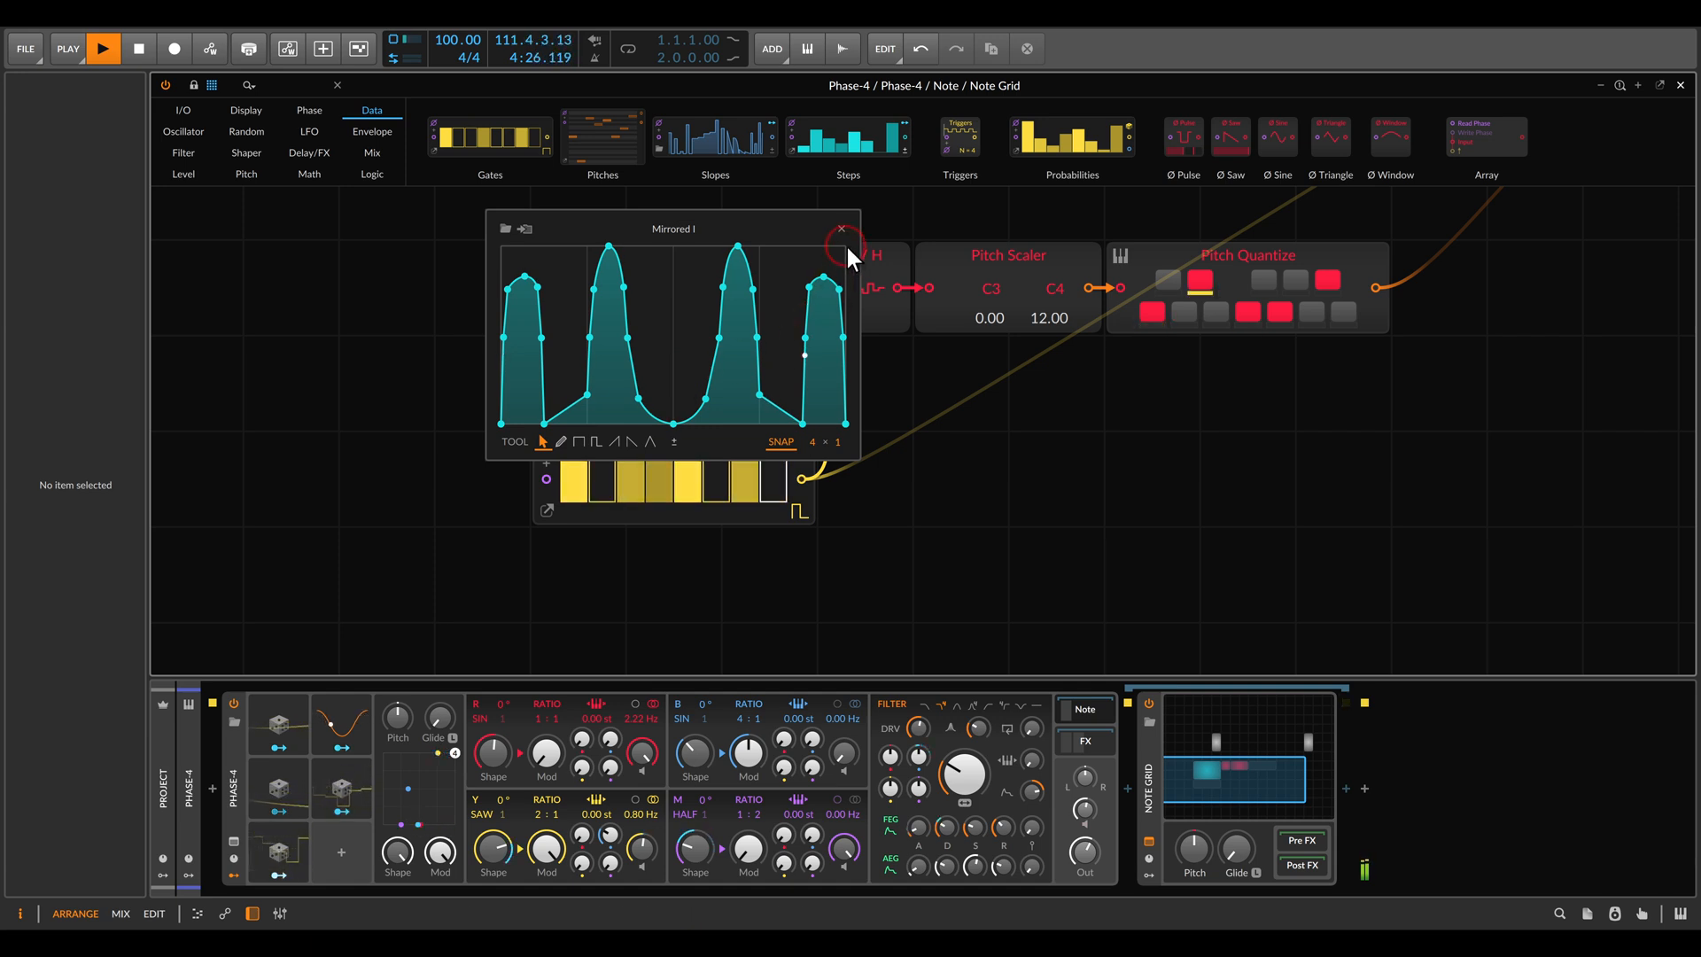
Step: Close the curve shape editor and raise the Pitch Scaler's upper bound to F4 (17.00)
left_click(841, 229)
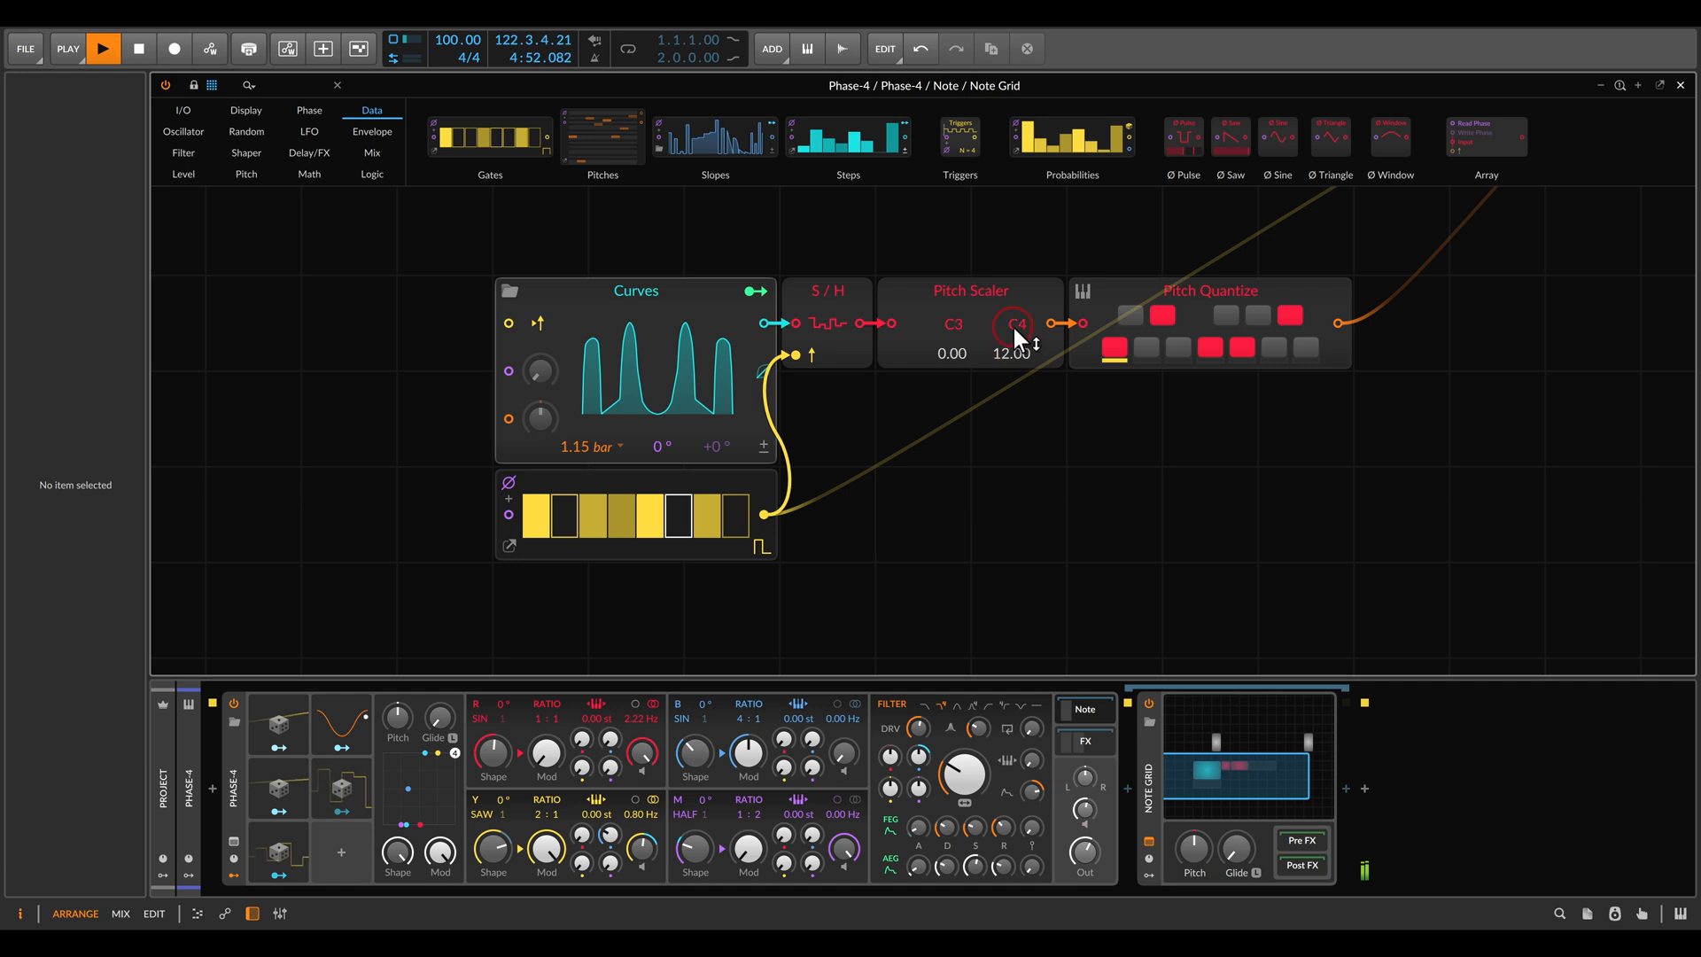
left_click_drag(1016, 324, 1015, 304)
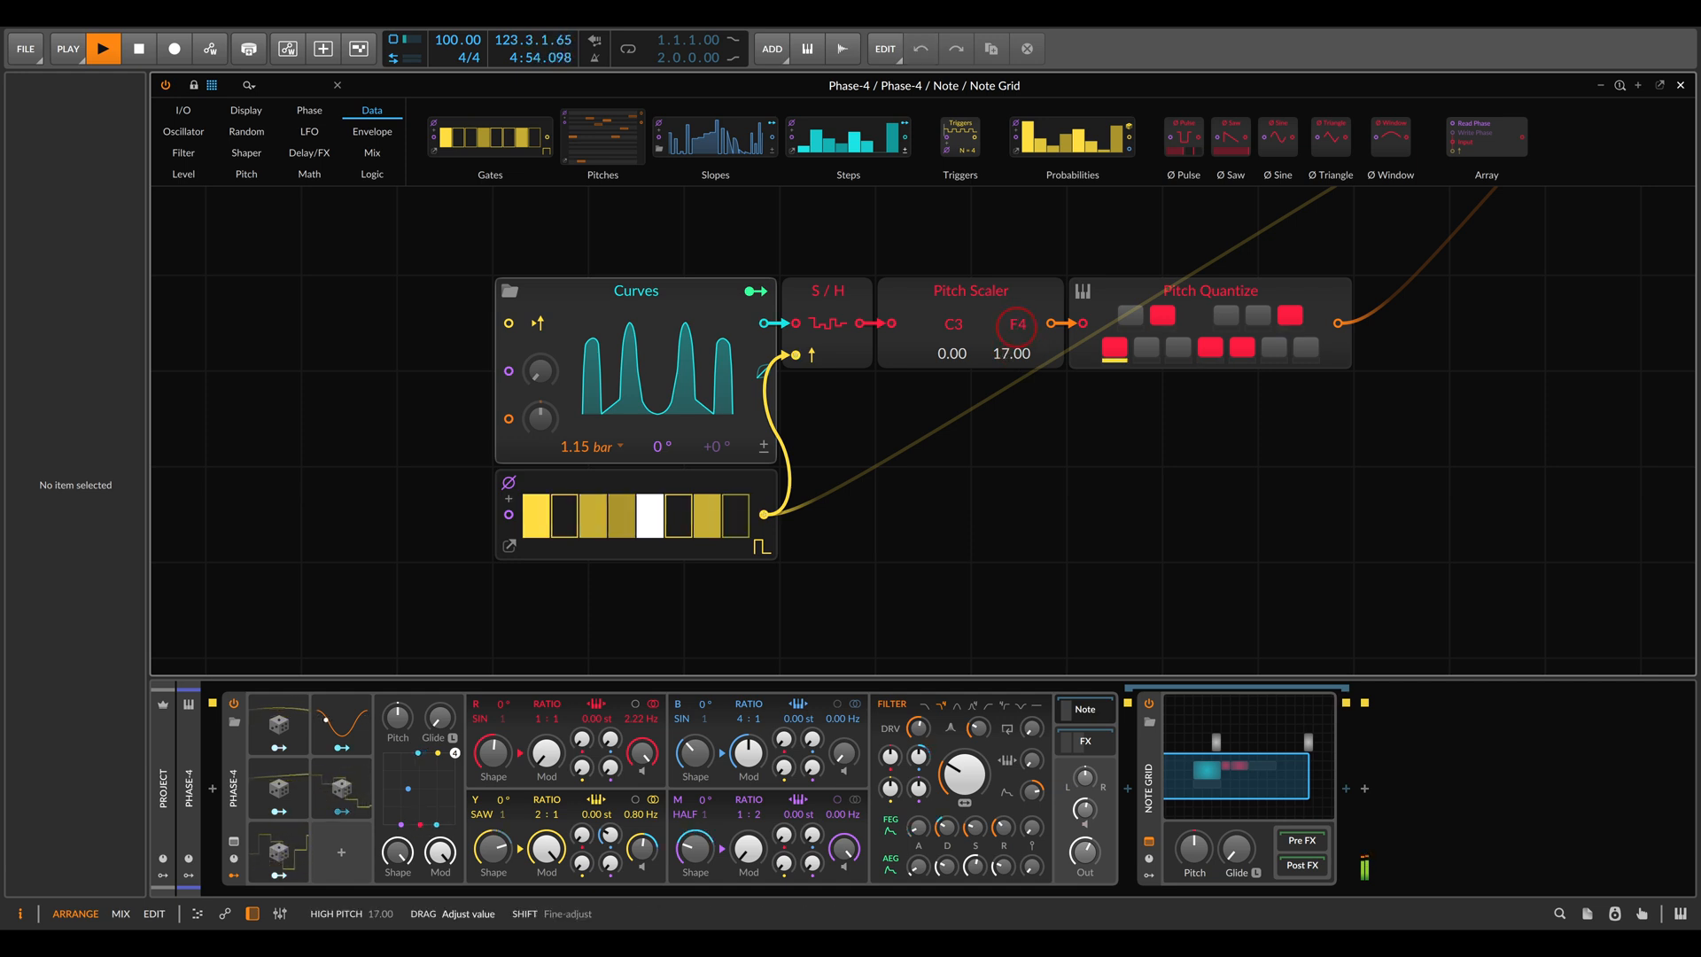